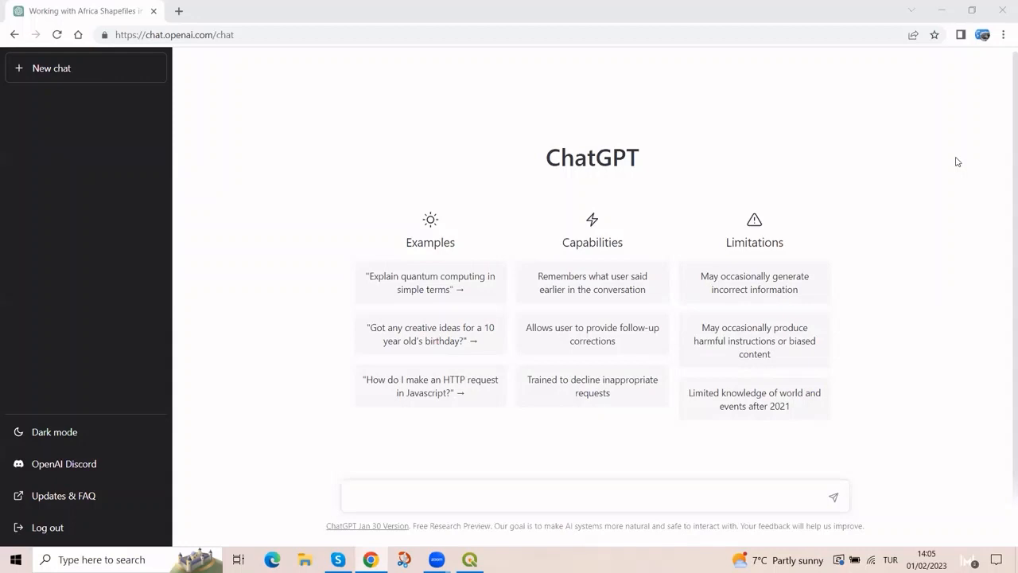
mouse_move(874, 171)
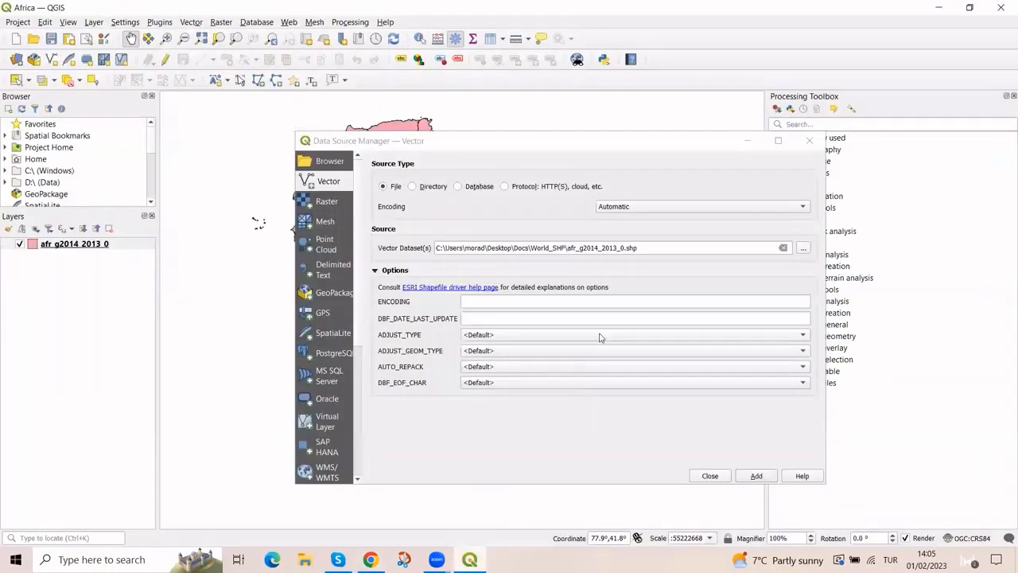
- Add the afr_g2014_2013_0 Africa countries shapefile as a layer on the map
click(710, 474)
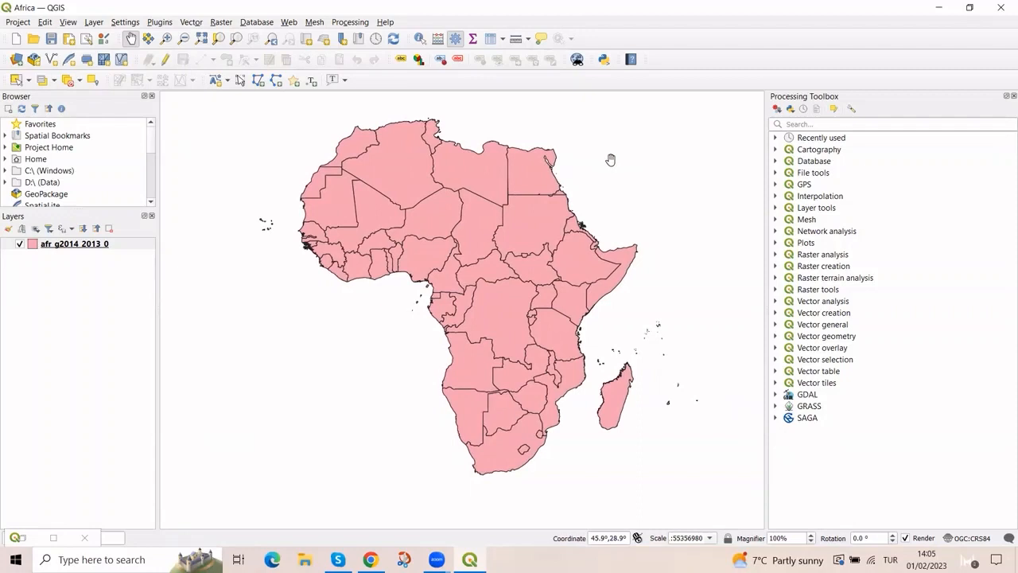
- Nudge the view slightly before switching away from the Africa map
drag(611, 159, 610, 169)
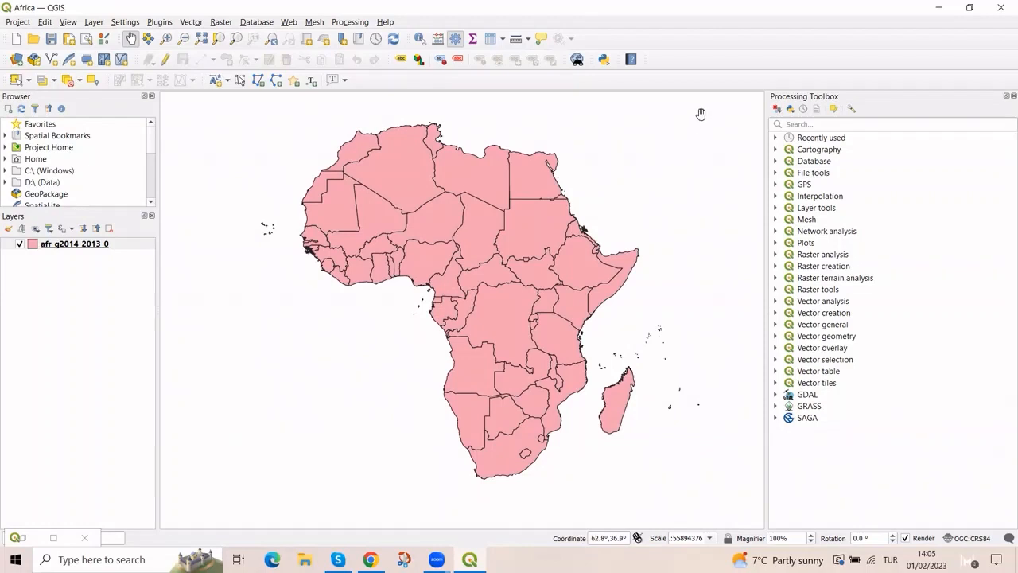
mouse_move(723, 89)
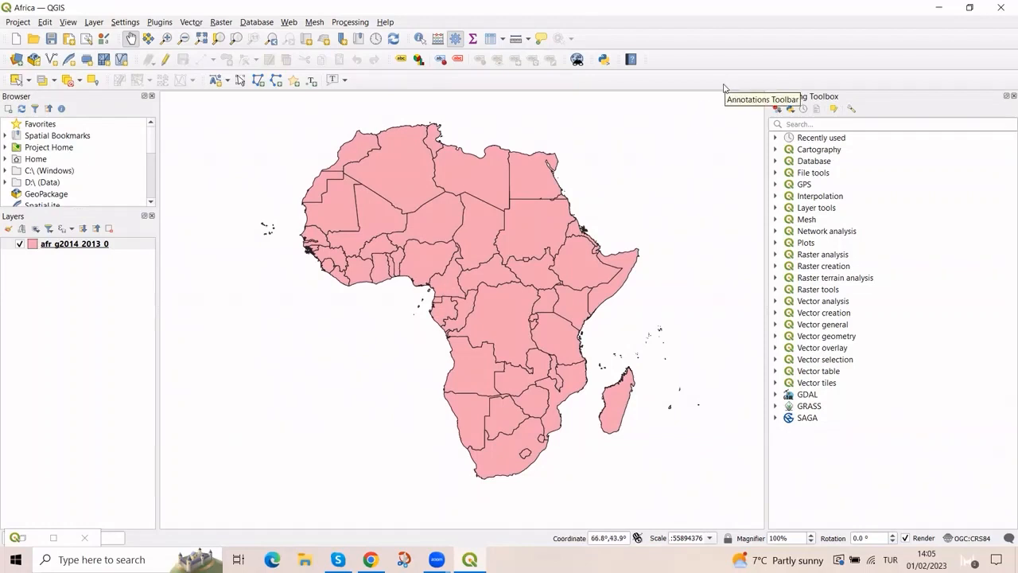
mouse_move(681, 161)
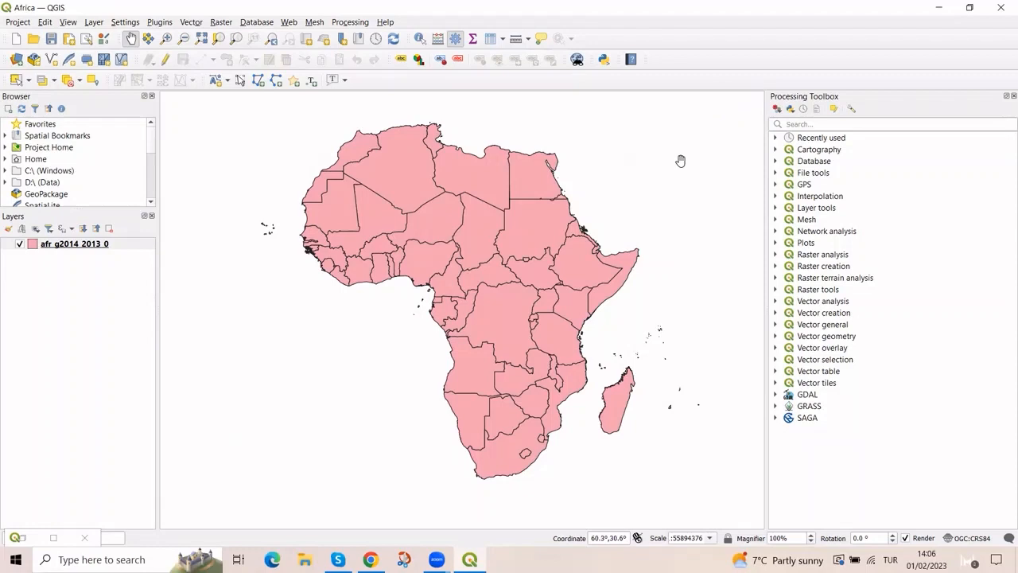
mouse_move(665, 175)
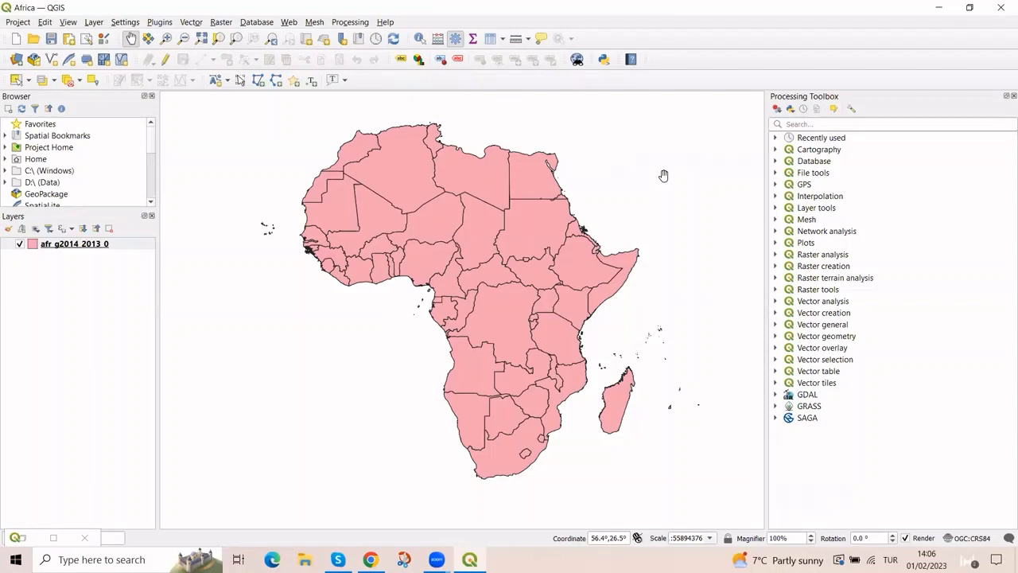
mouse_move(557, 146)
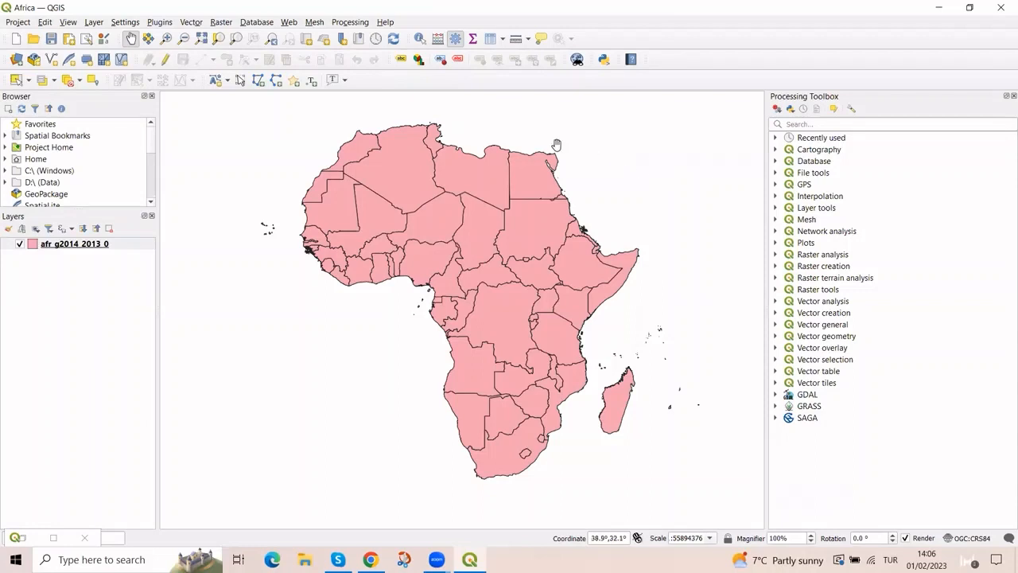
mouse_move(480, 198)
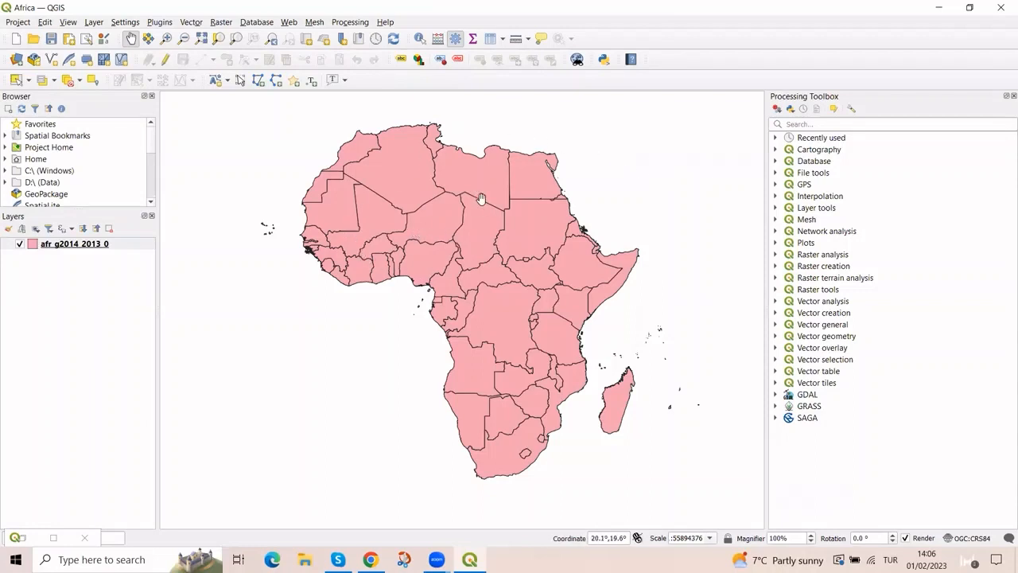
mouse_move(404, 184)
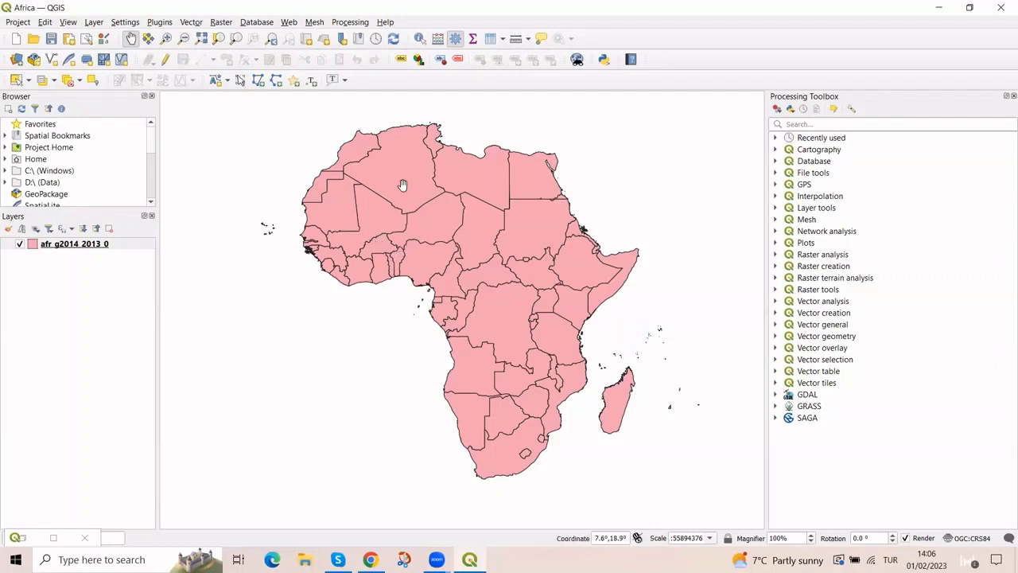
mouse_move(356, 261)
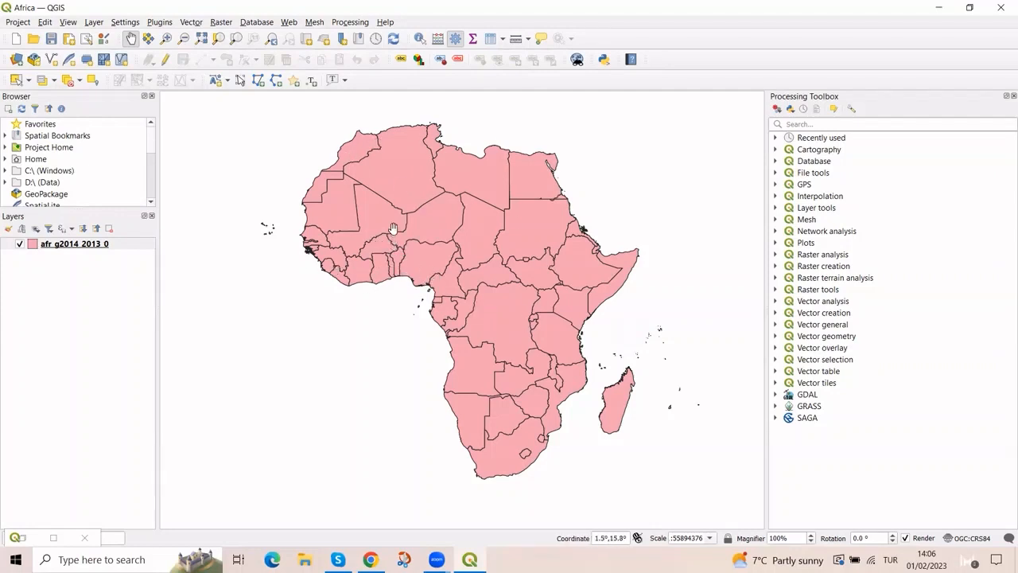
mouse_move(503, 232)
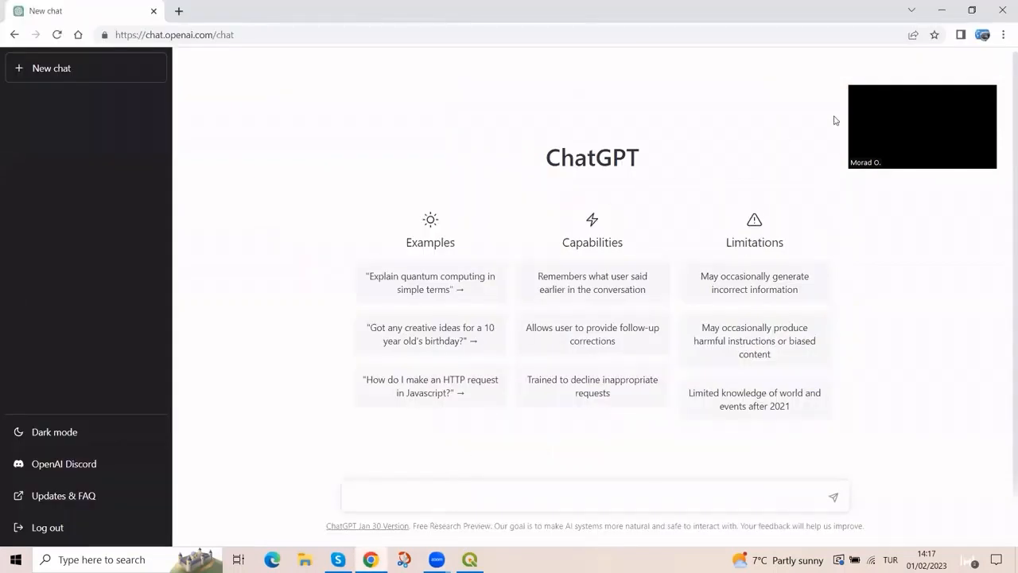
- Write a prompt asking ChatGPT for a simple Python script that extracts Senegal from the Africa shapefile and exports it using QGIS
click(592, 496)
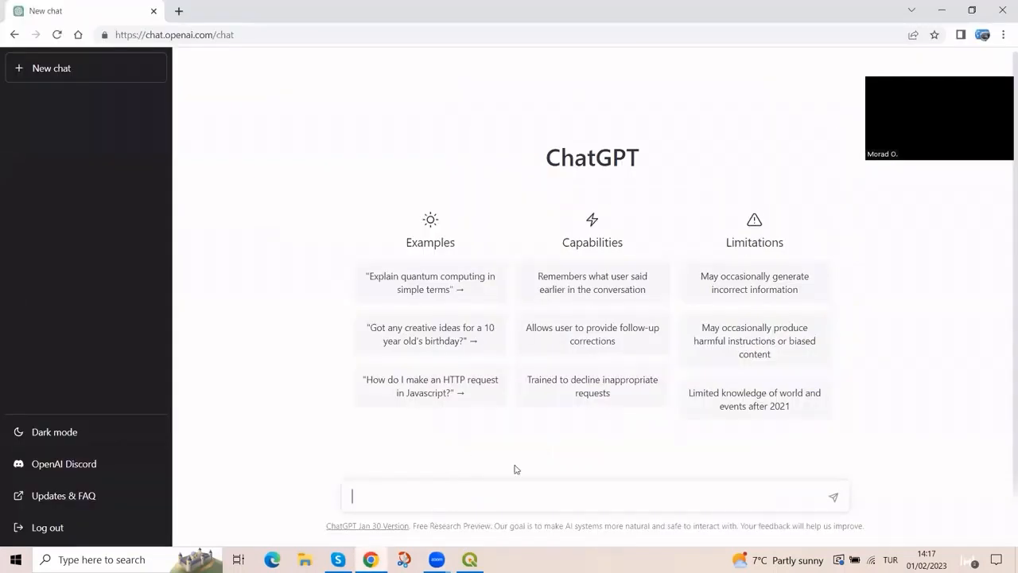
text(Chat)
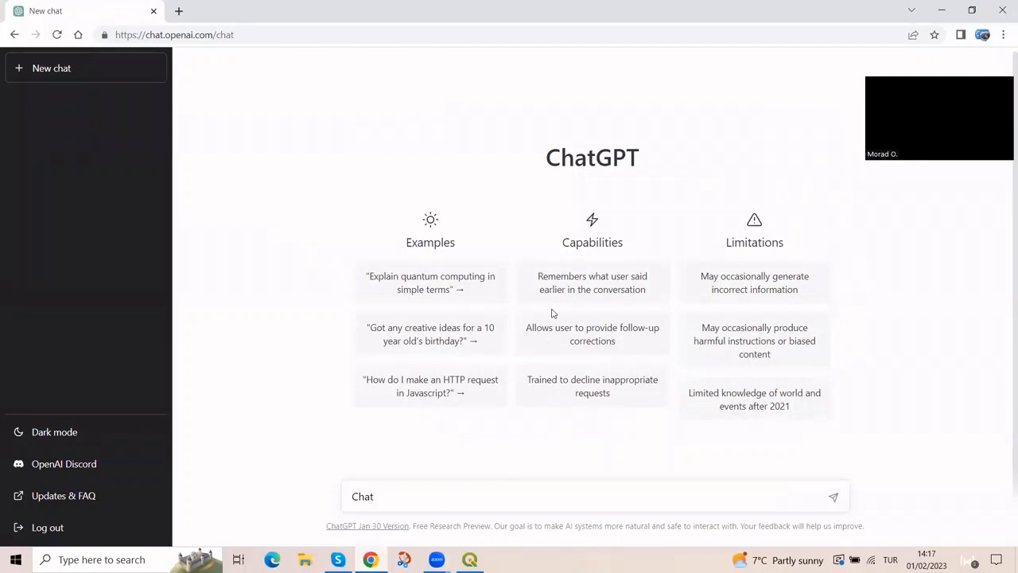
text(ChatGPT)
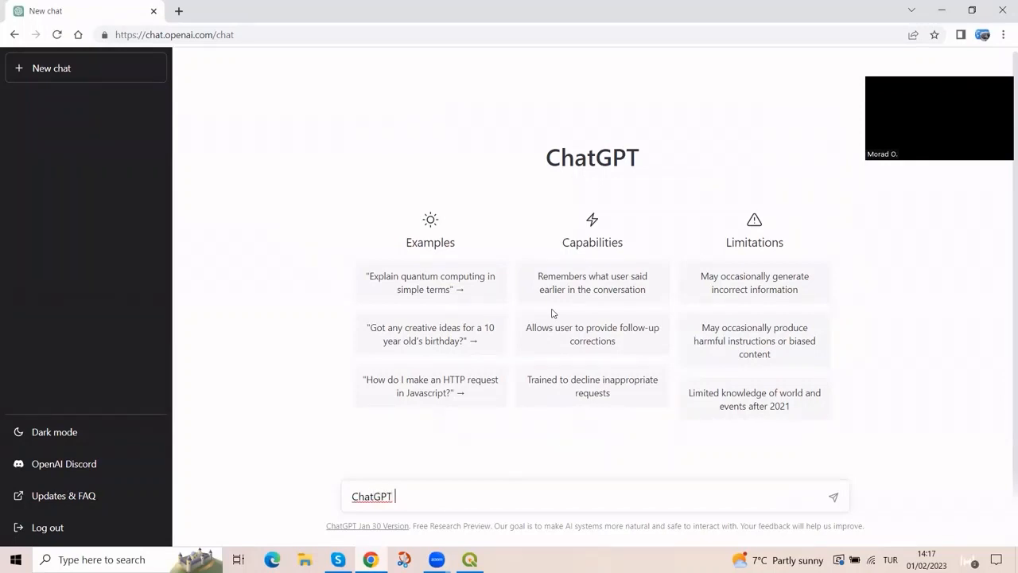
text(can you provide me w)
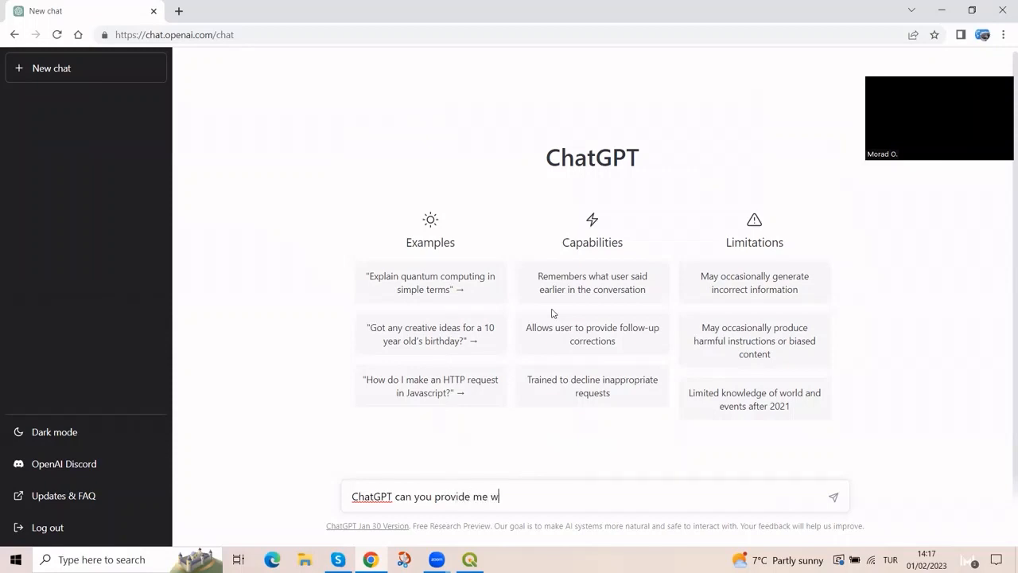
text(ith a simple python s)
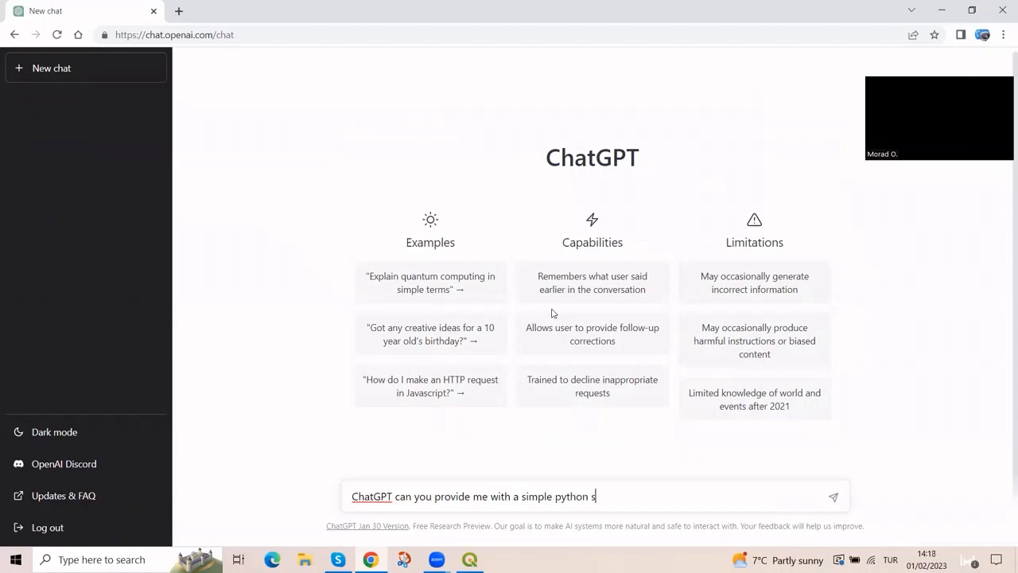
text(cript)
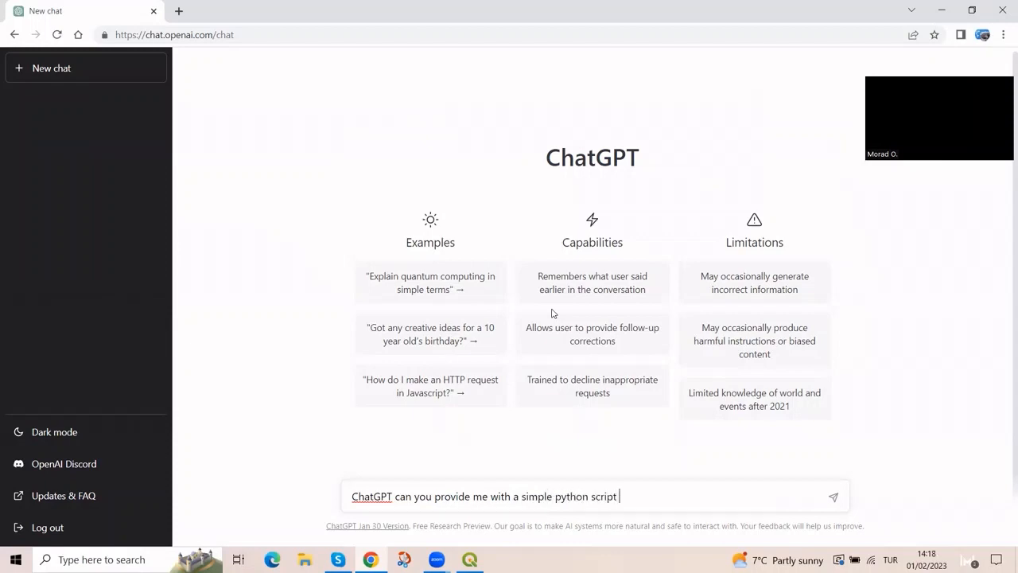
text(that will)
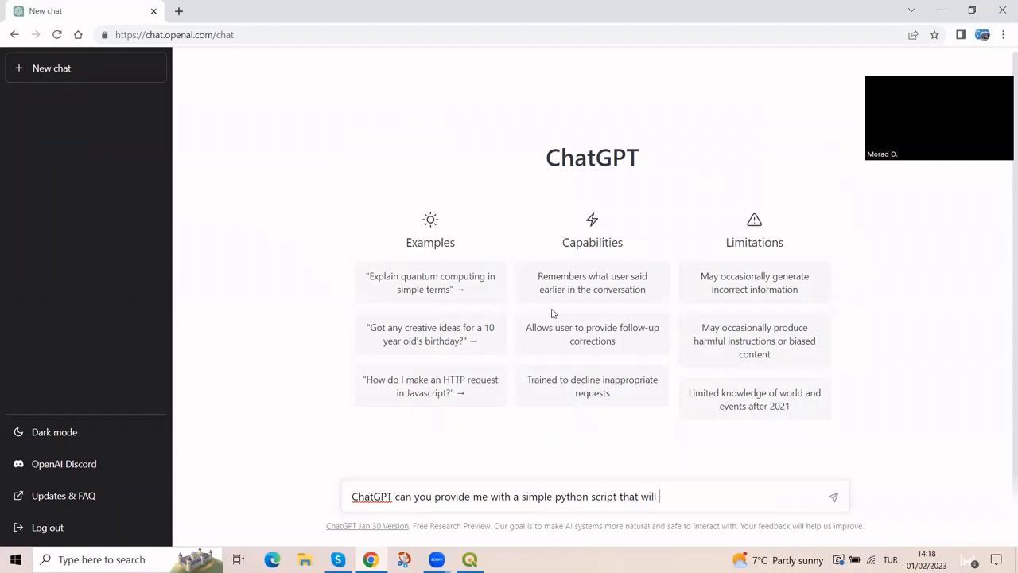
text(extract Sen)
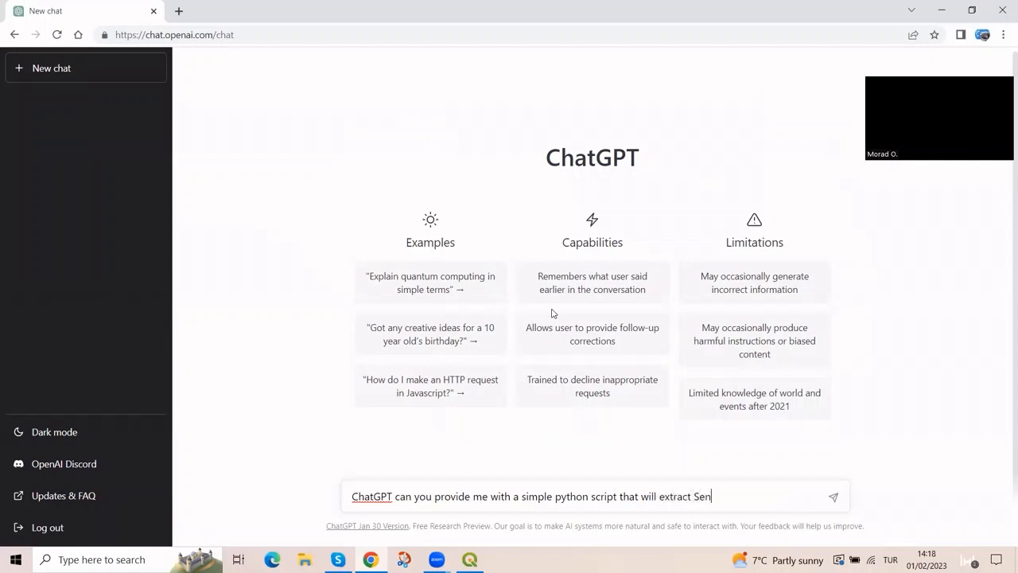
text(egal)
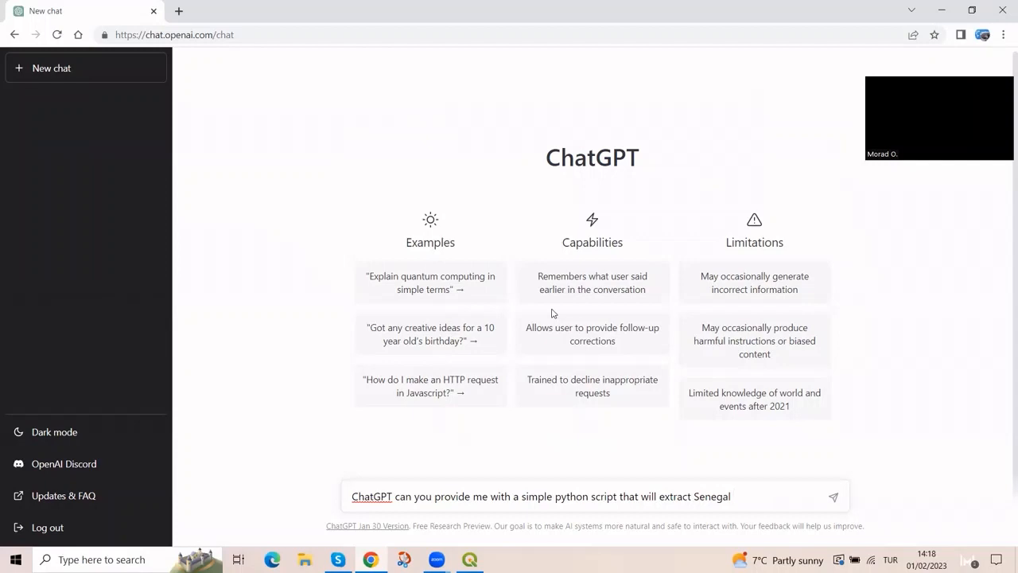
text(from the map)
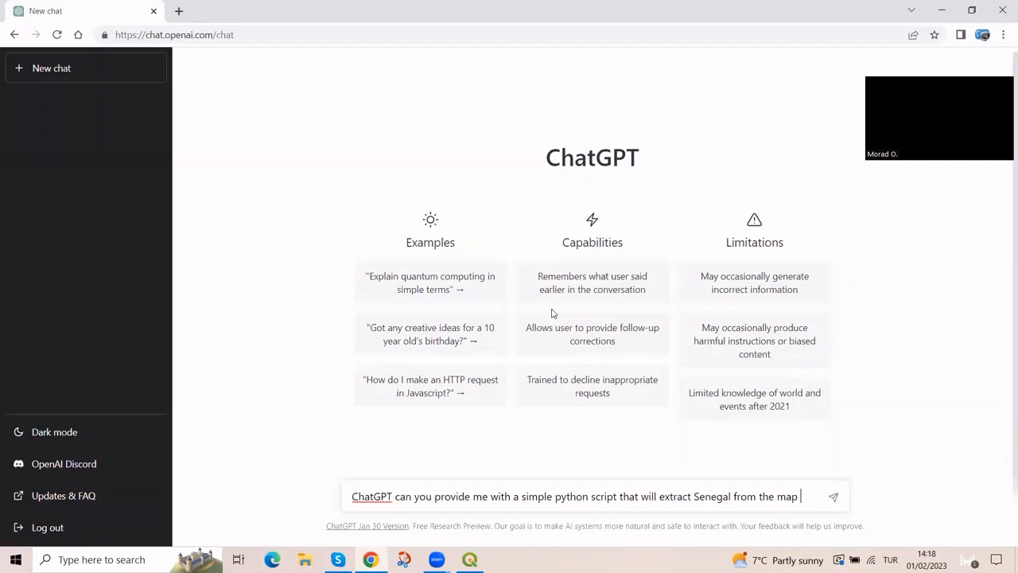
text(of Africa)
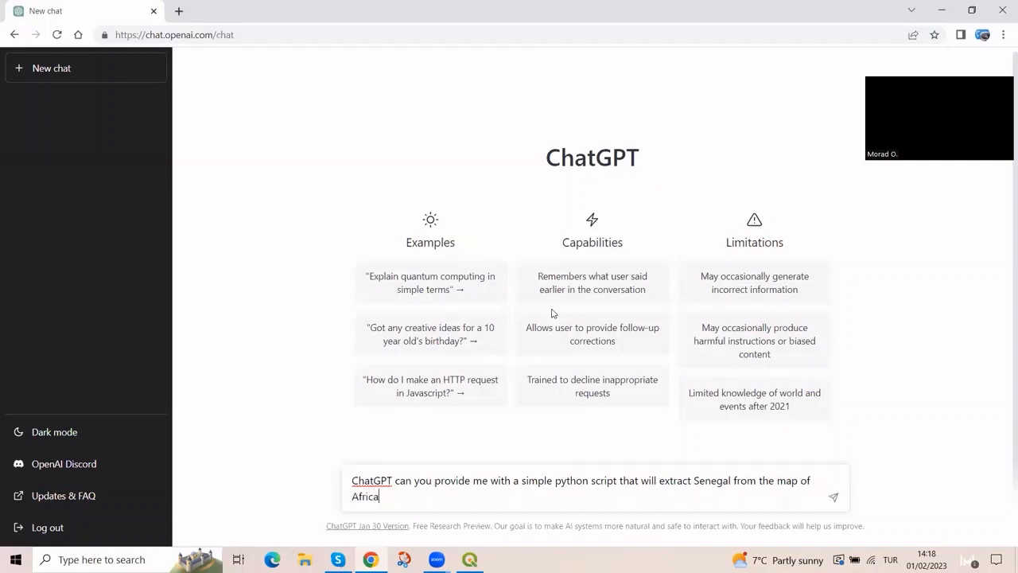
text(in shapefile)
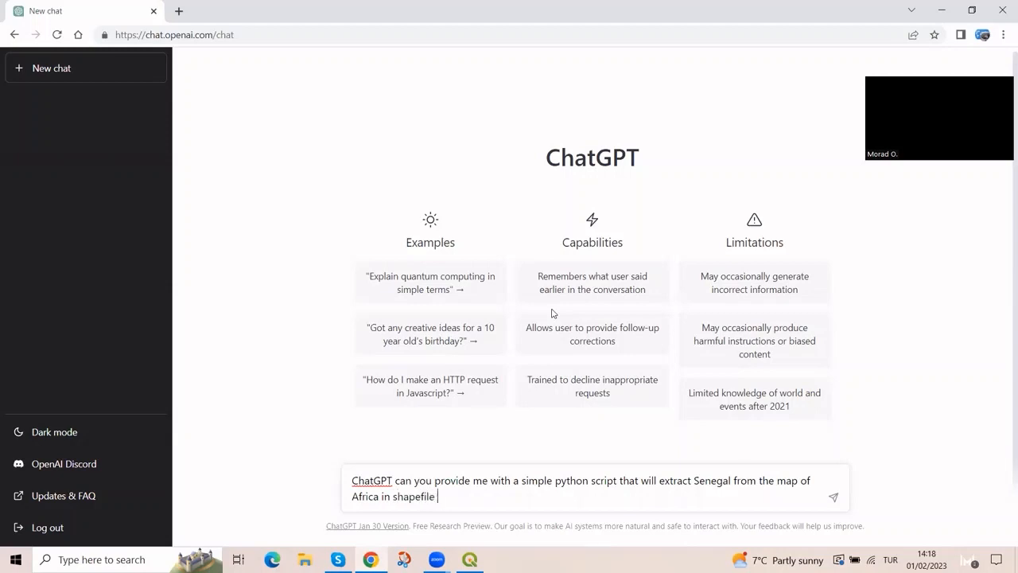
text(format and export it as s)
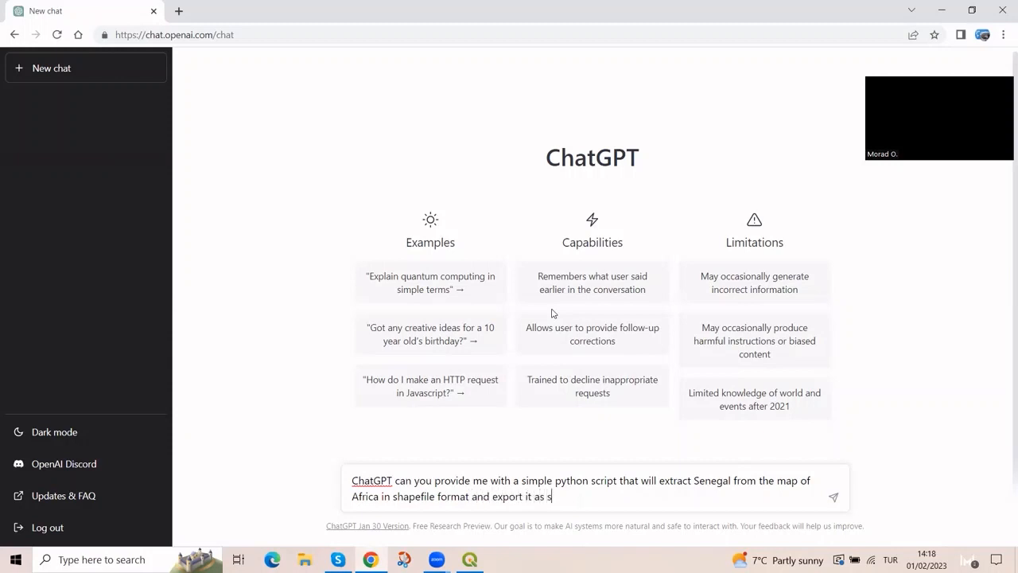
text(hapefile)
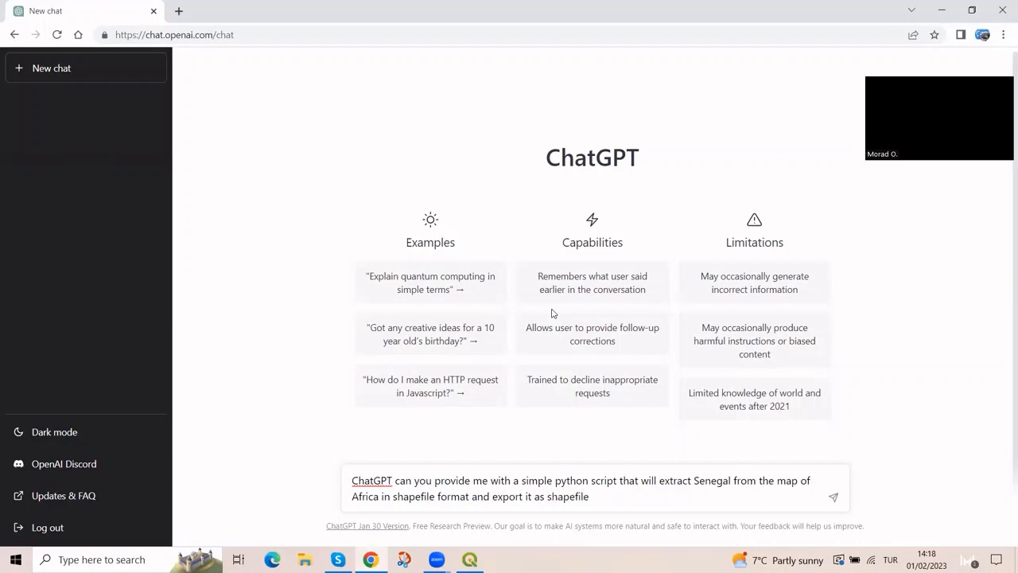
text(, i)
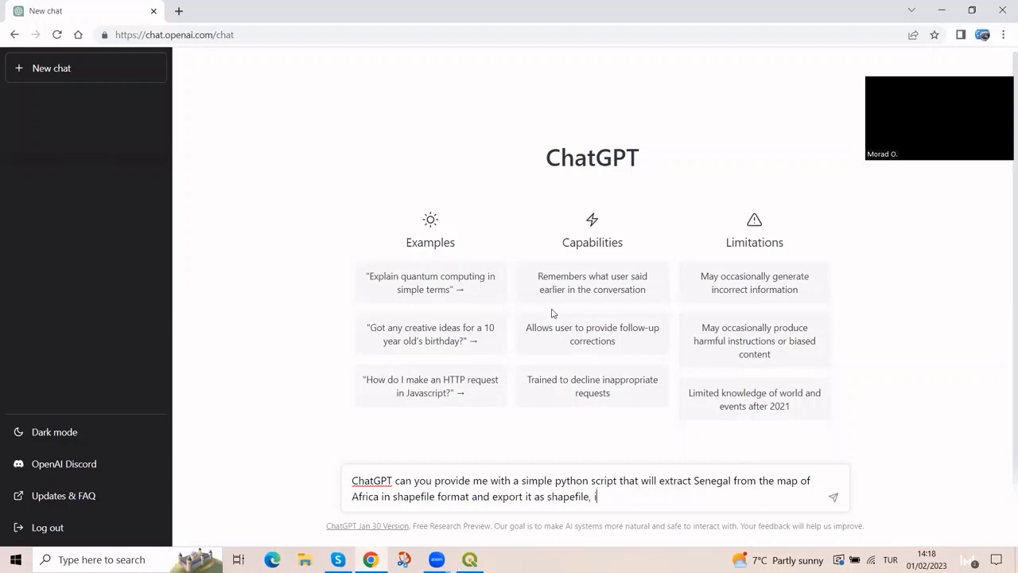
text(u)
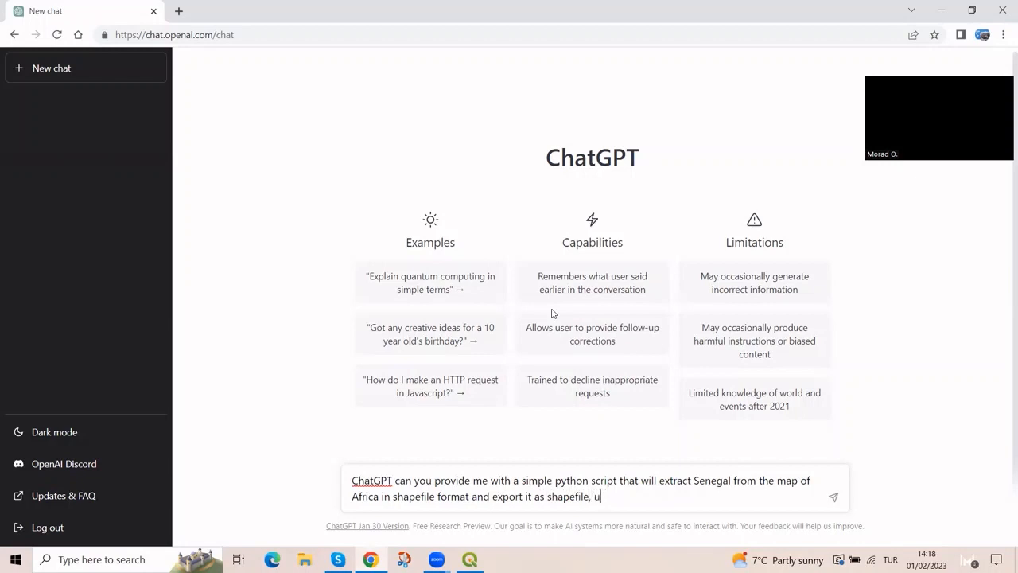
text(sing)
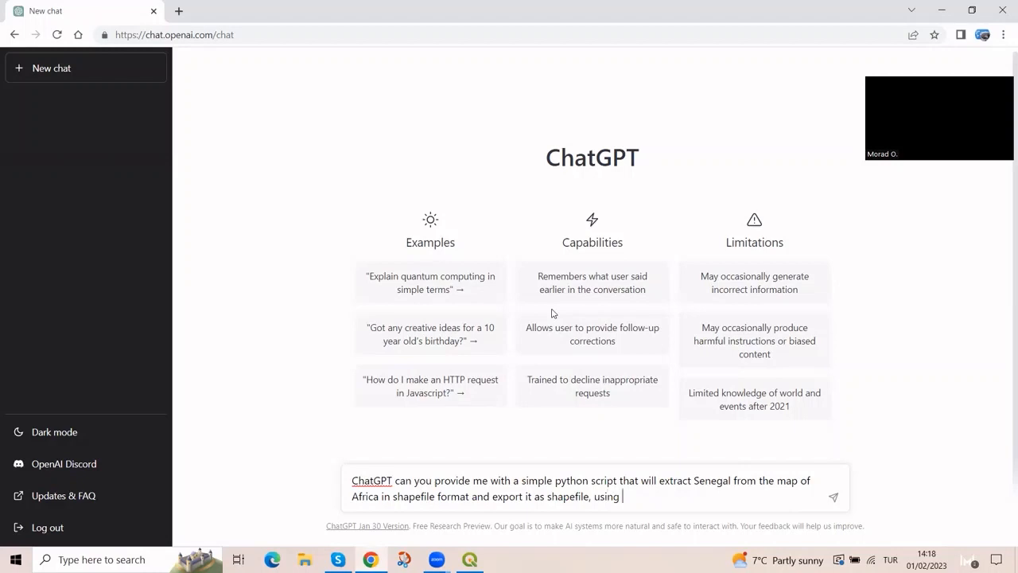
text(qgis?)
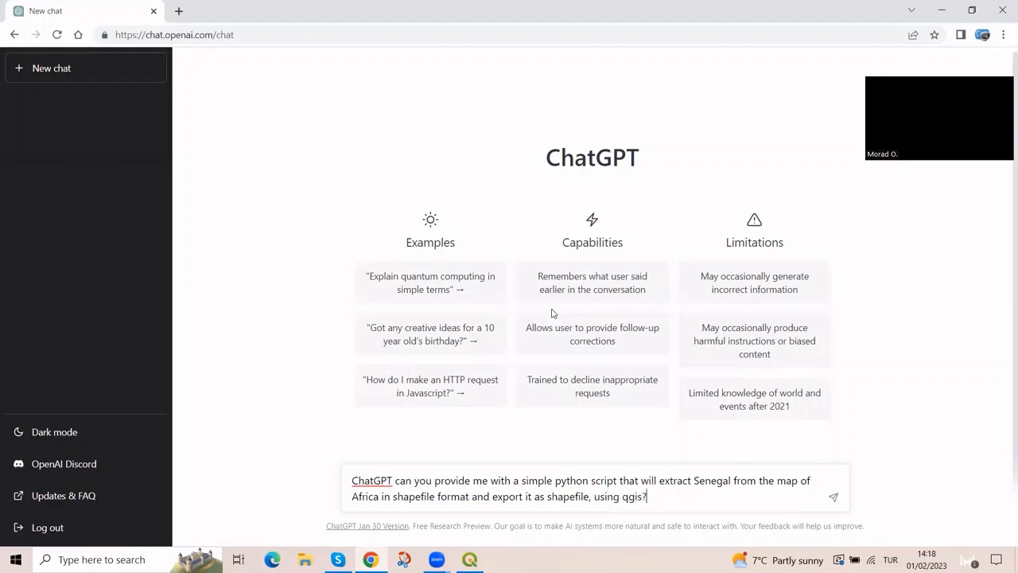
- Send the prompt and read the generated QGIS script extracting Senegal by attribute
click(833, 496)
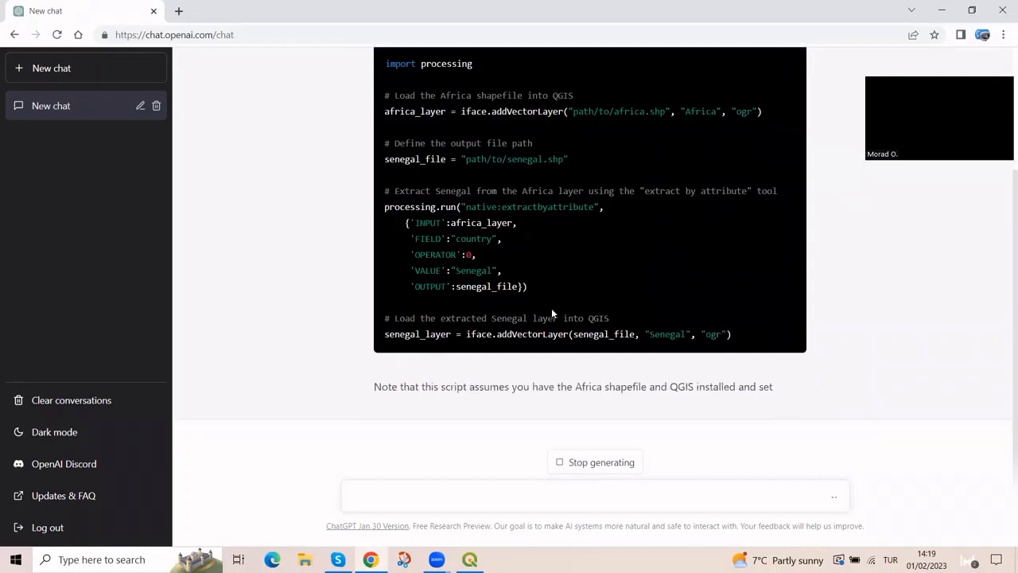
scroll(down, 3)
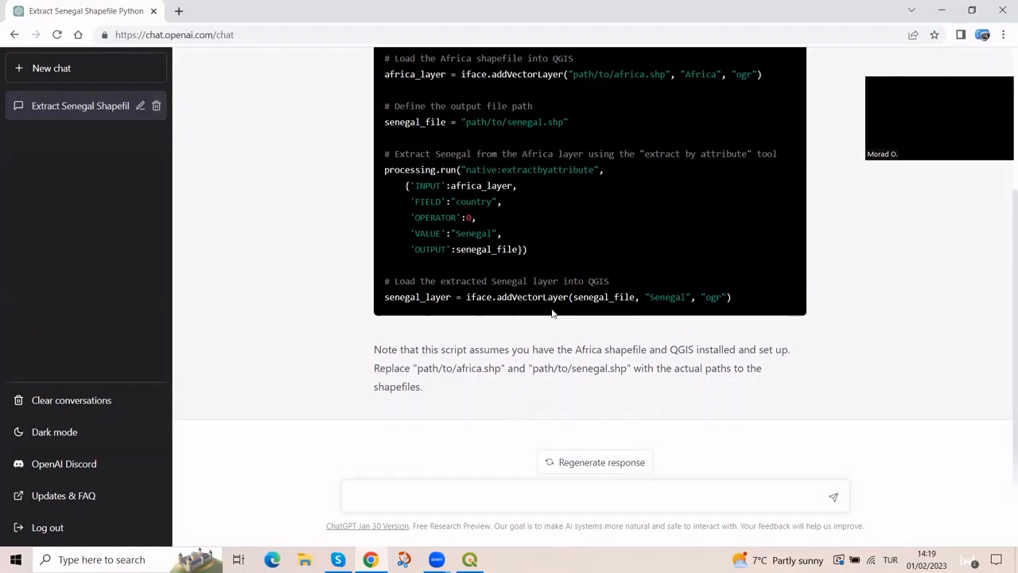
mouse_move(499, 368)
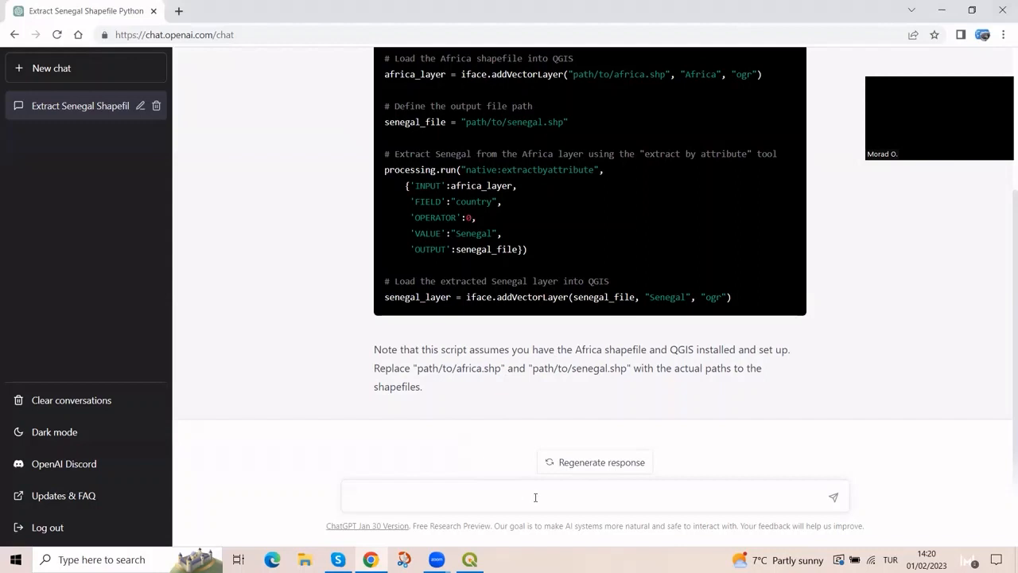
- Draft a follow-up replacing "path/to/africa.shp" with C:\Users\morad\Desktop\Docs\World_SHP\afr_g2014_2013_0.shp
text(replace)
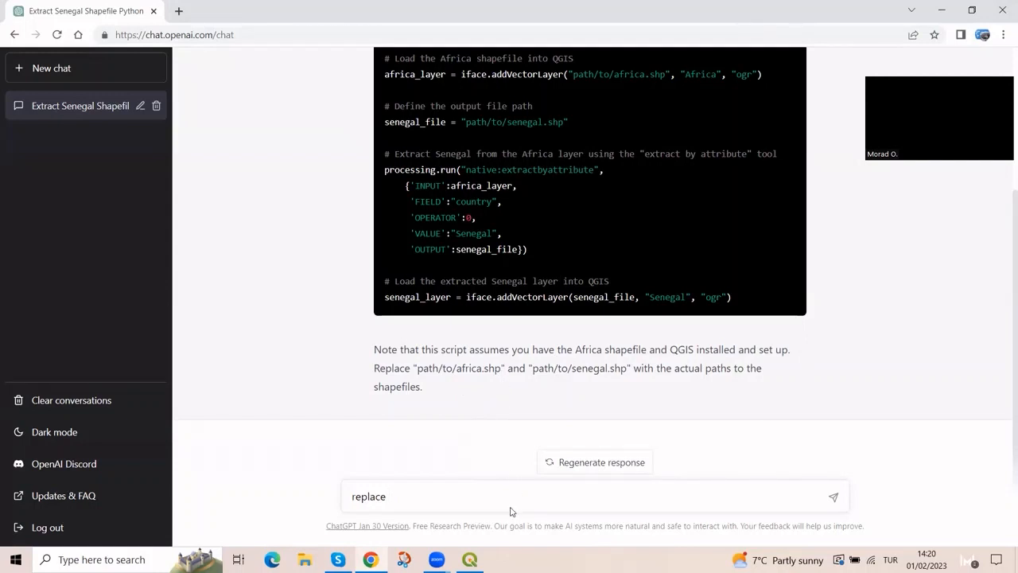
mouse_move(509, 397)
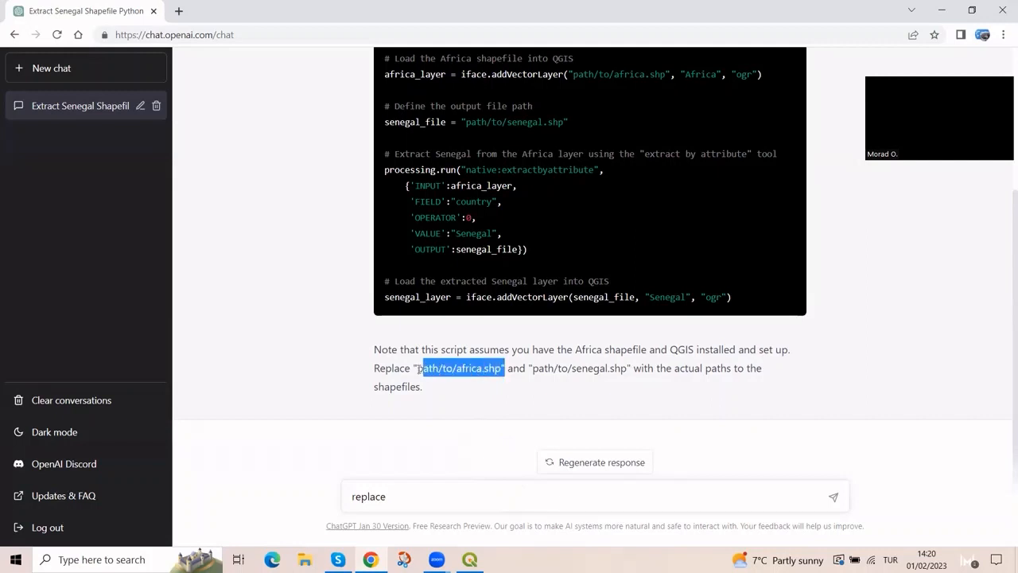
text("path/to/africa.shp")
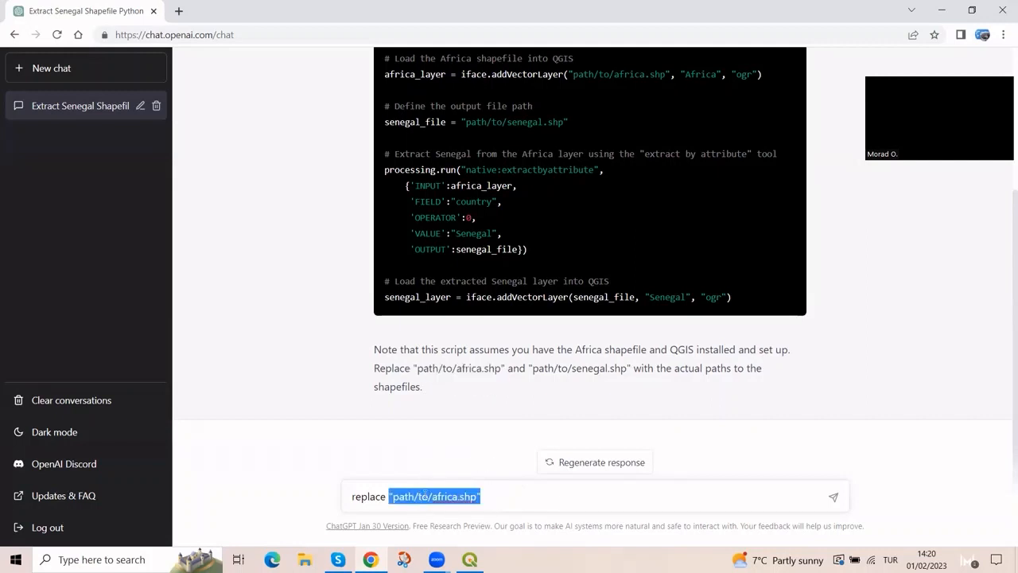
text(with)
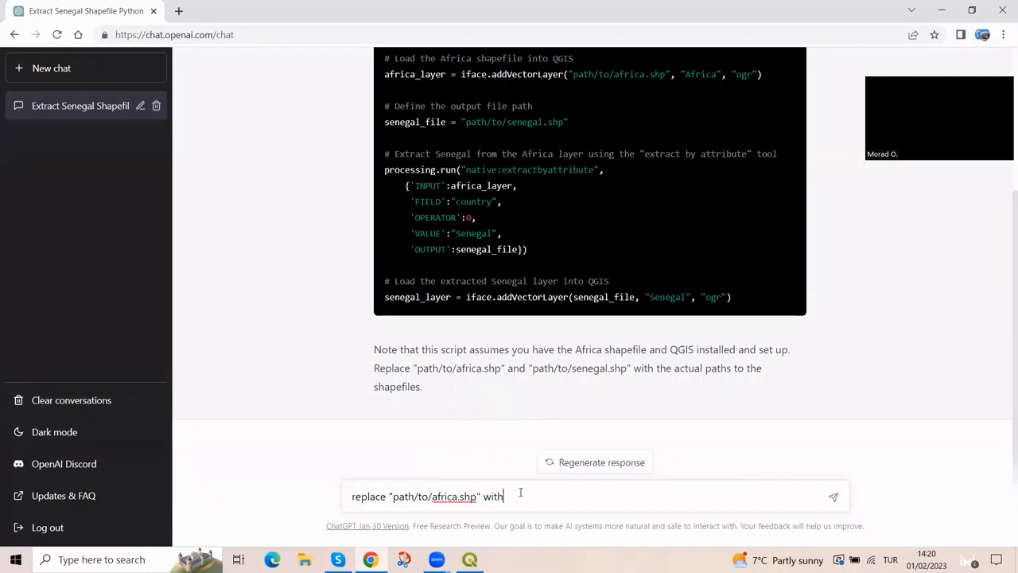
text(C:\Users\morad\Desktop\Docs\World_SHP\afr_g2014_2013_0.shp)
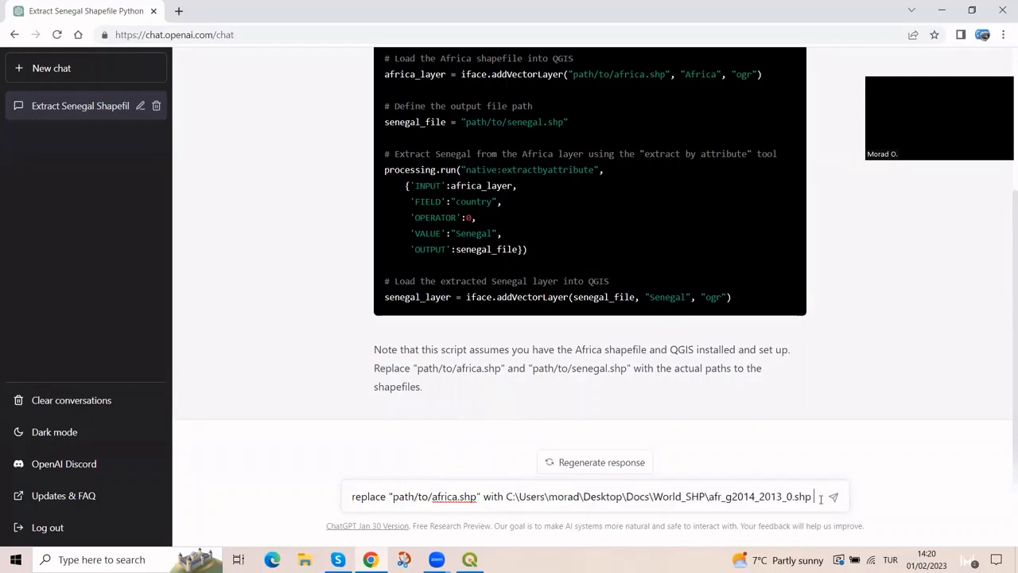
text(m)
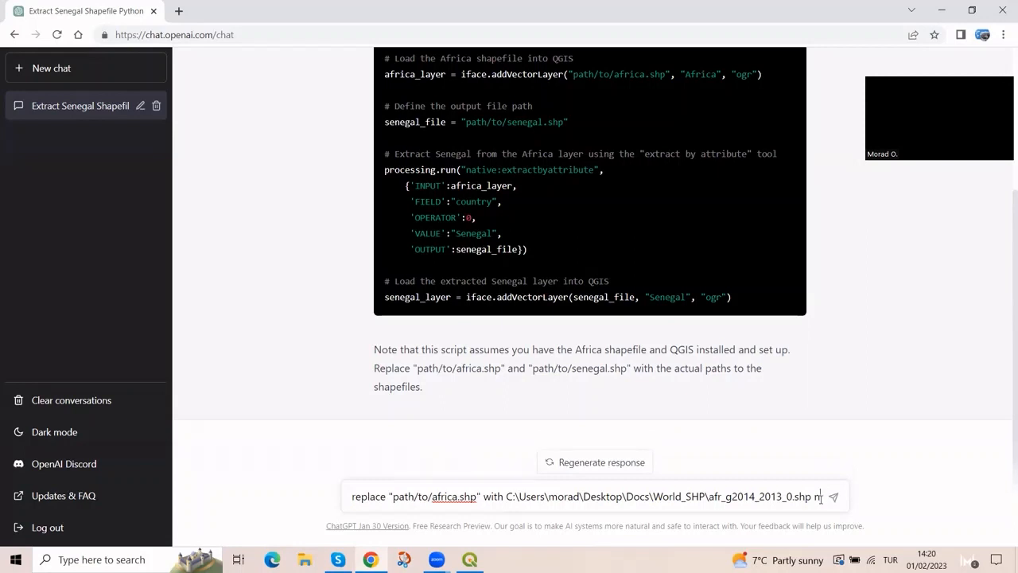
text(and replace)
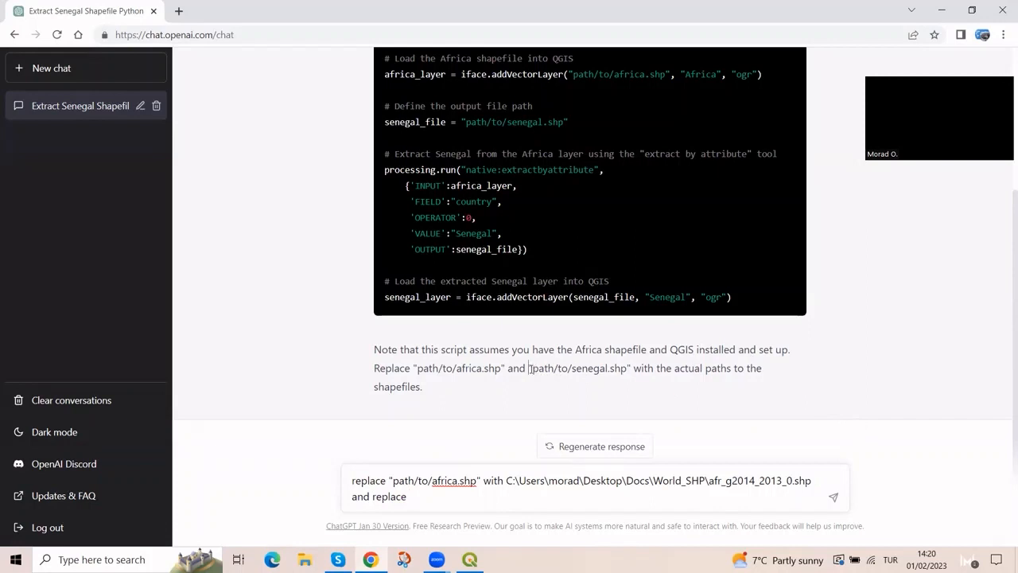
- Copy the Senegal placeholder path and the Africa shapefile location to finish the follow-up
double_click(578, 368)
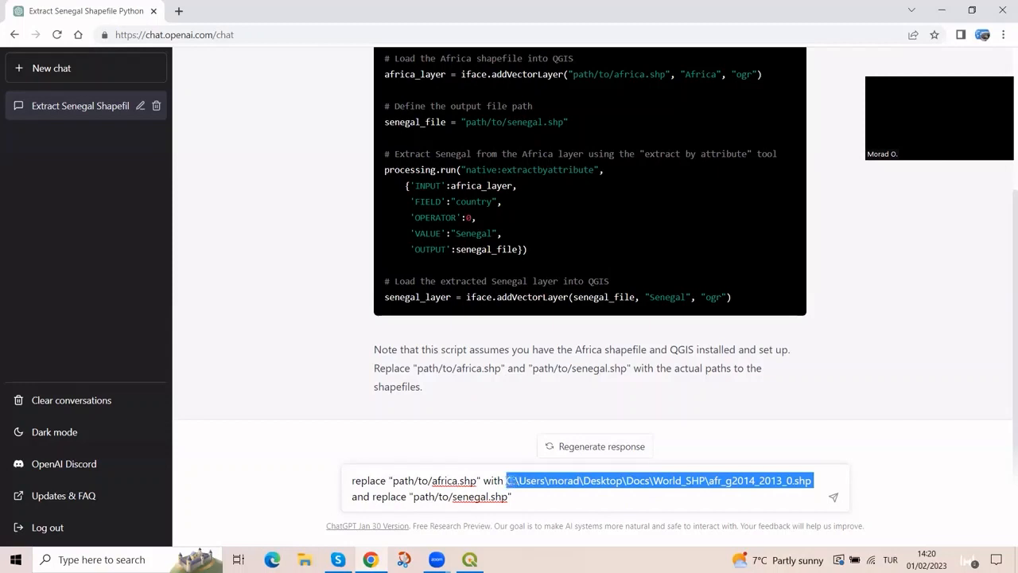
right_click(525, 480)
text( with C:\Users\morad\Desktop\Docs)
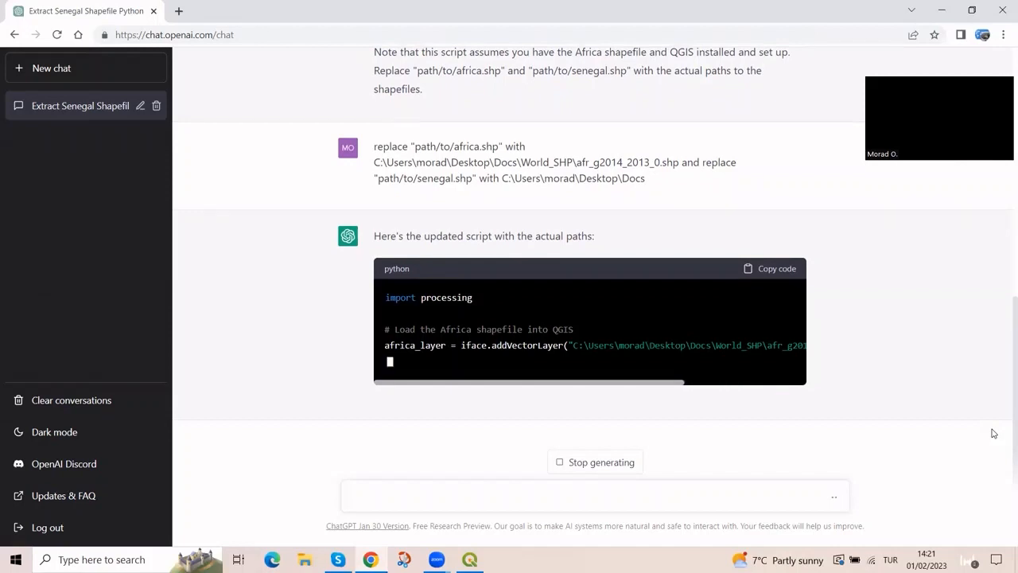
- Read through ChatGPT's updated script containing the real Africa and Senegal file paths
scroll(down, 3)
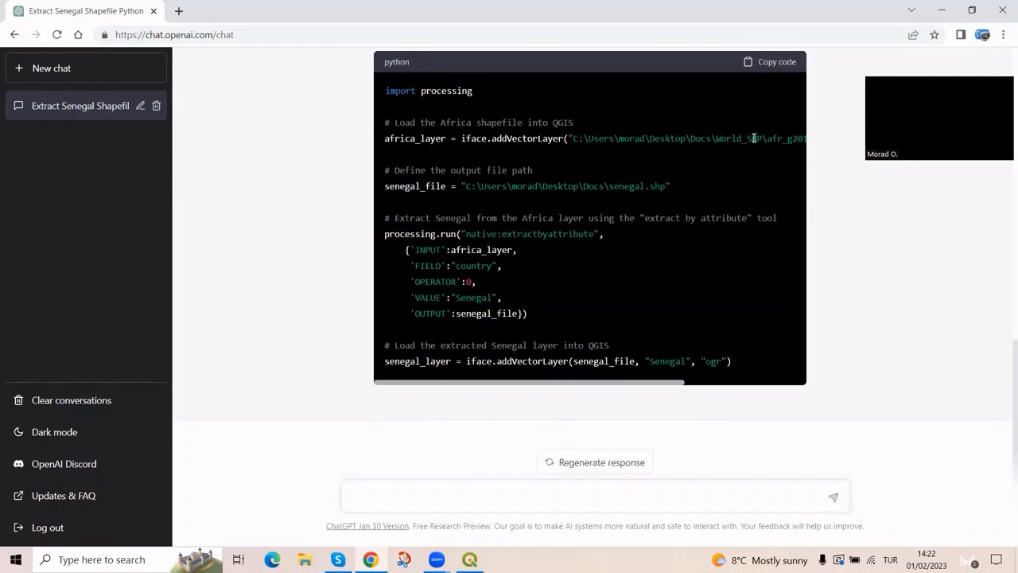
- Ask ChatGPT where to insert the script, read its Python Console answer, and return to QGIS
click(591, 496)
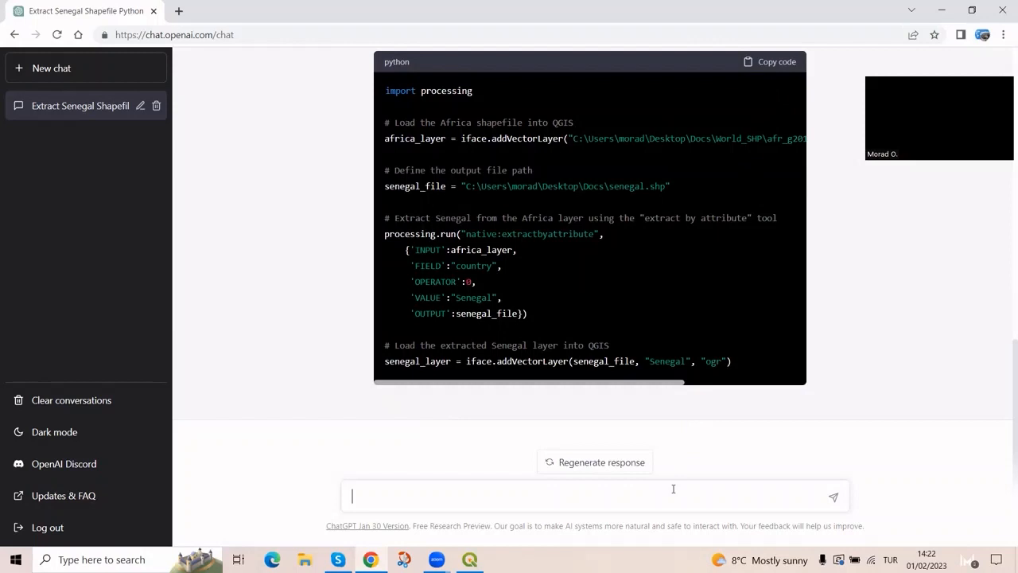
text(Where)
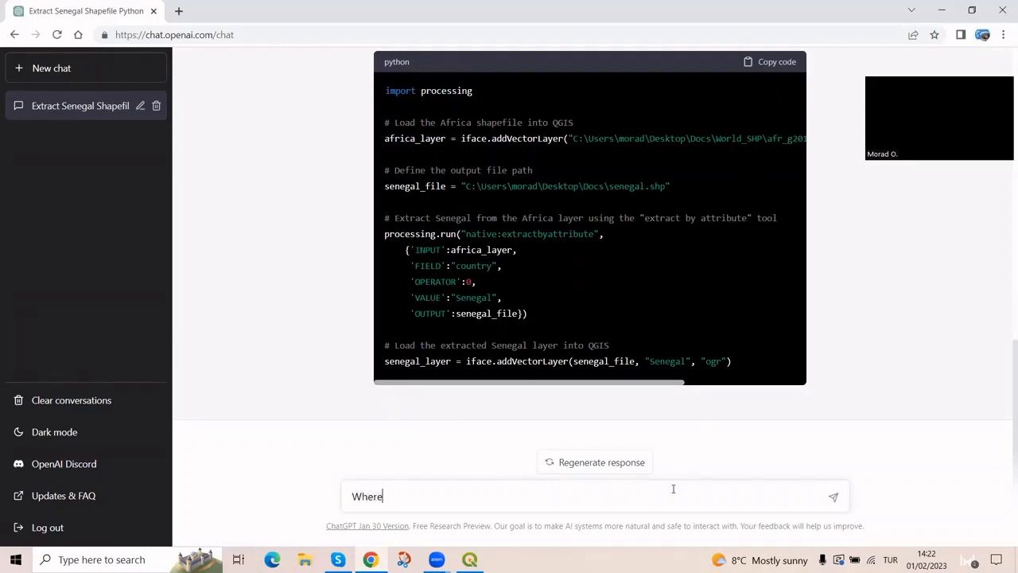
text(dp)
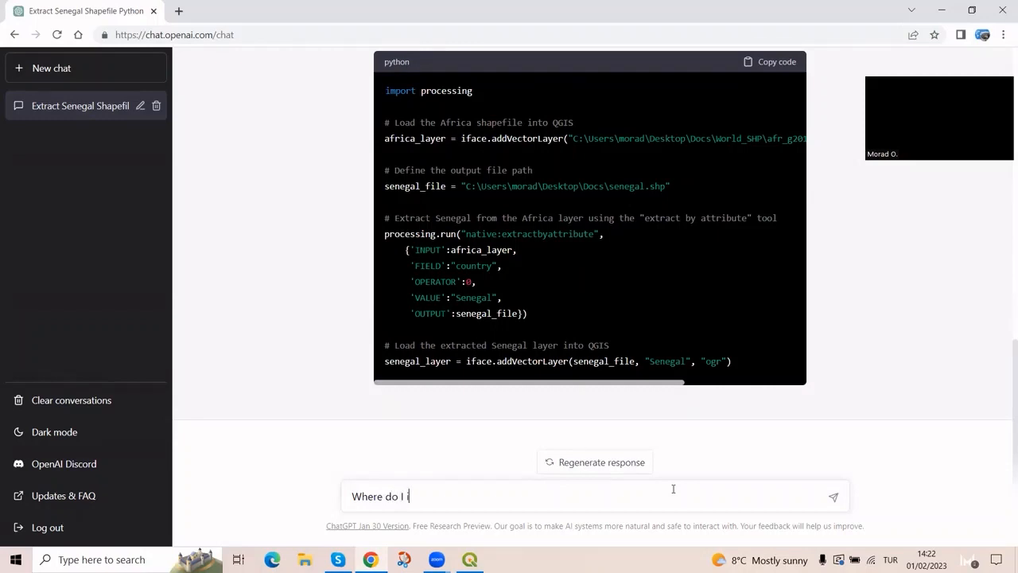
text(nsert th)
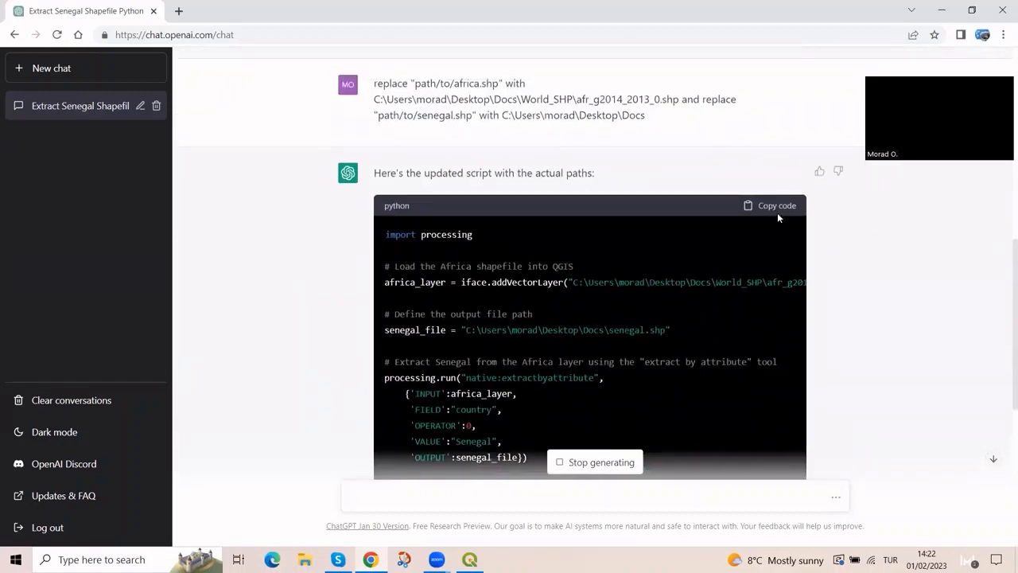
scroll(down, 3)
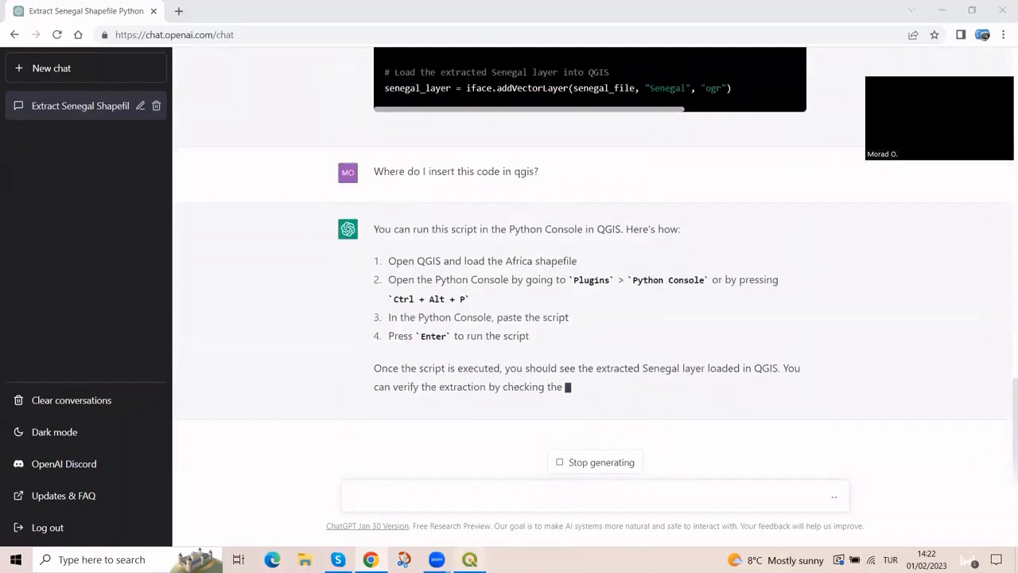
click(159, 23)
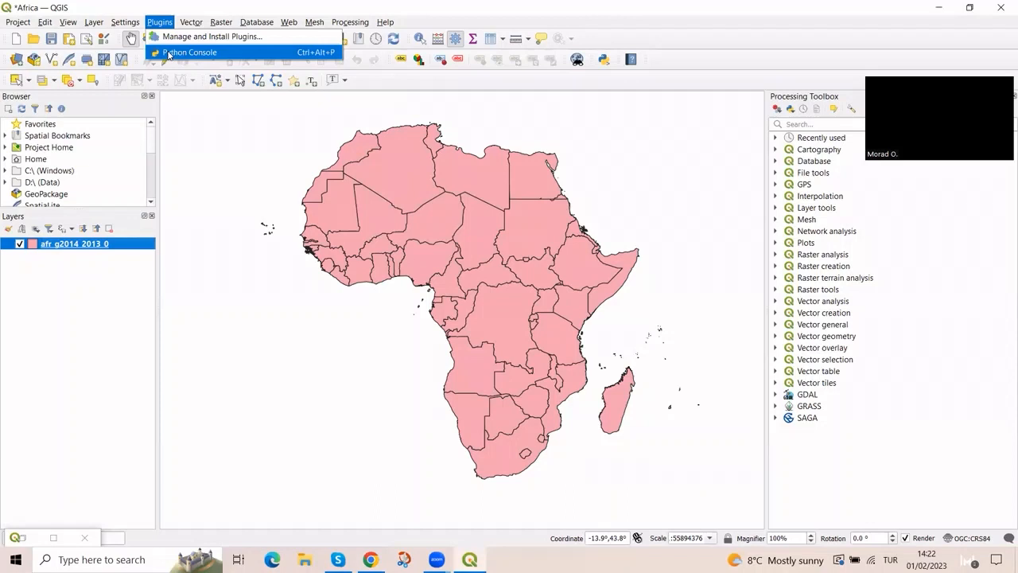
- Run the Senegal script in a cleared Python Console, producing a NameError that senegal_file is undefined
click(189, 51)
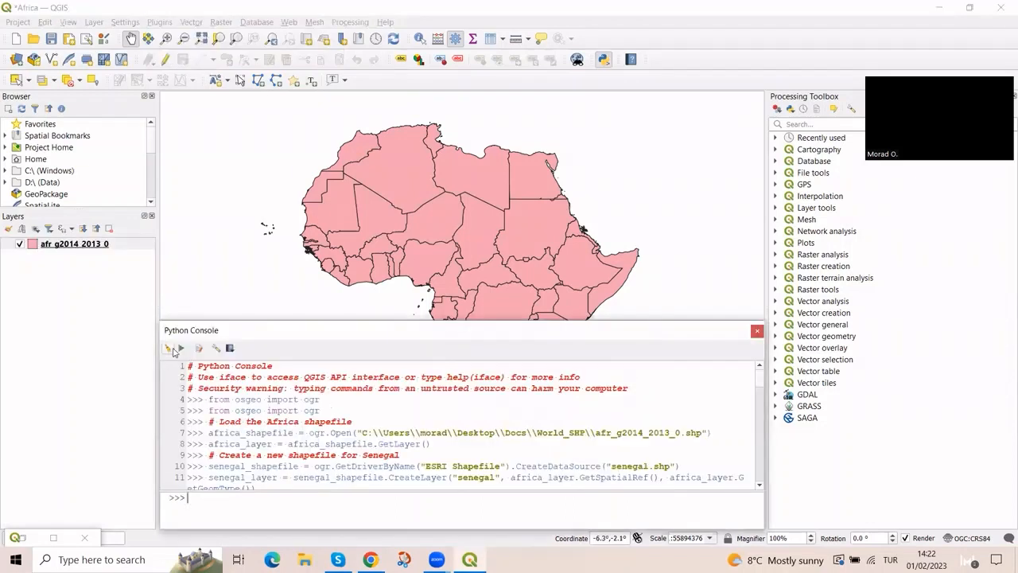
click(167, 347)
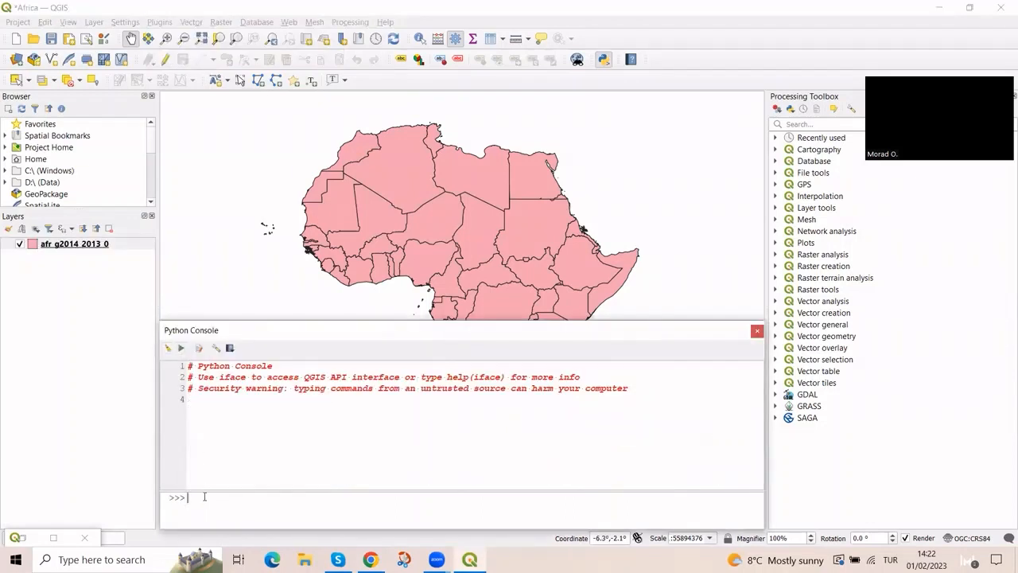
text(senegal_layer = iface.addVectorLayer(senegal_file, "Senegal", "ogr"))
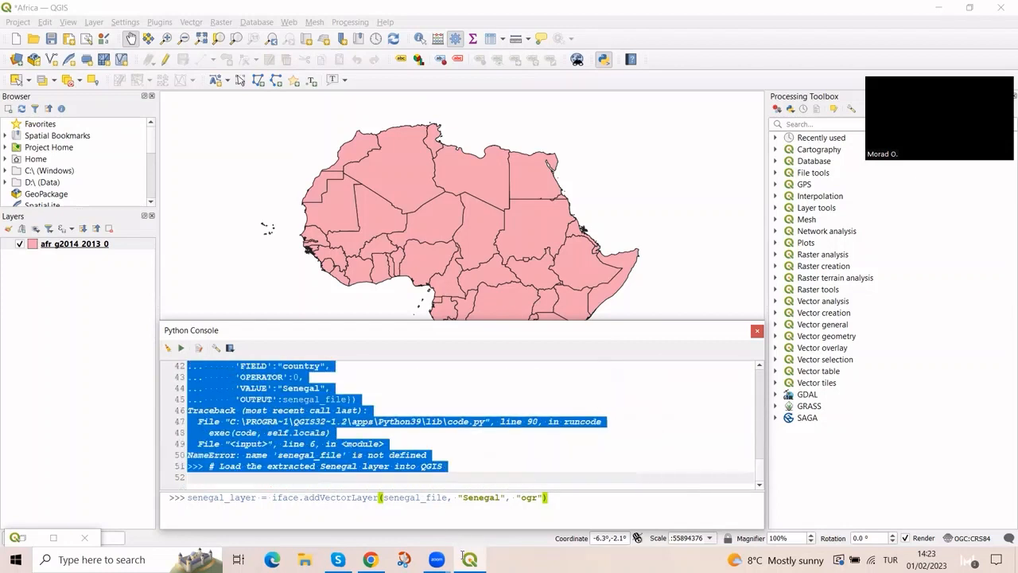
mouse_move(468, 559)
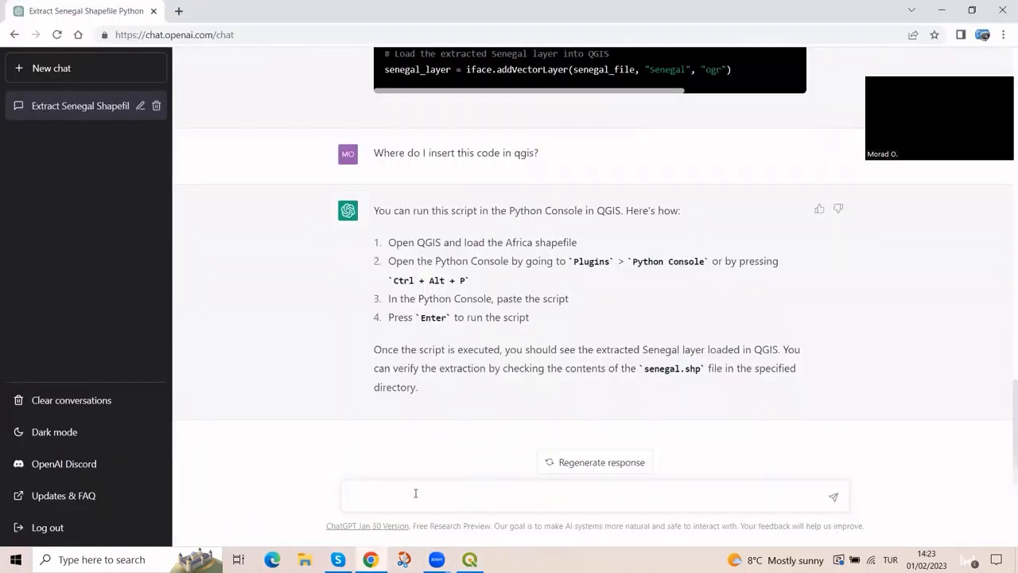
- Report the NameError to ChatGPT and read its corrected script with raw-string file paths
text(I got th)
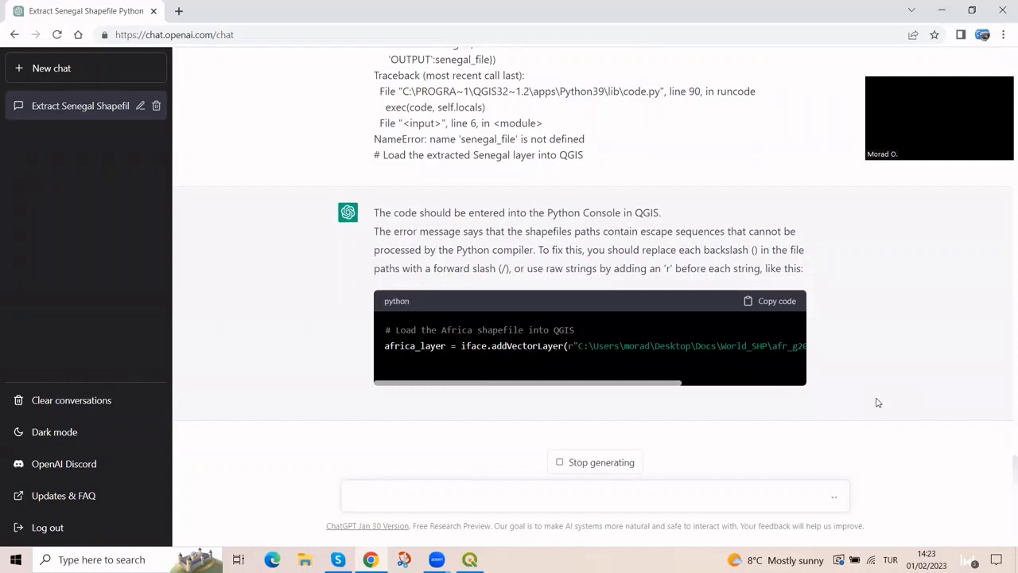
scroll(down, 3)
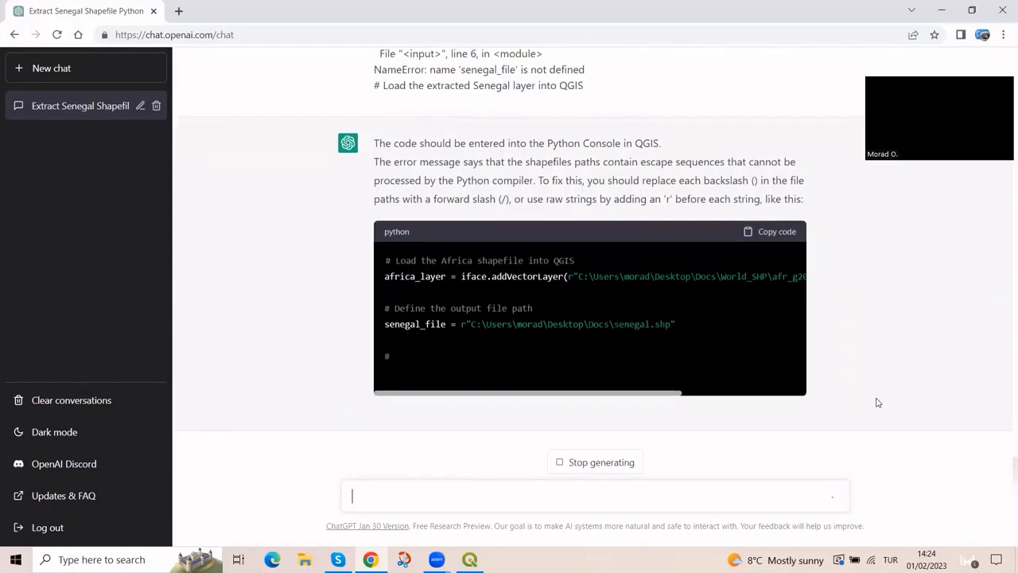
scroll(down, 3)
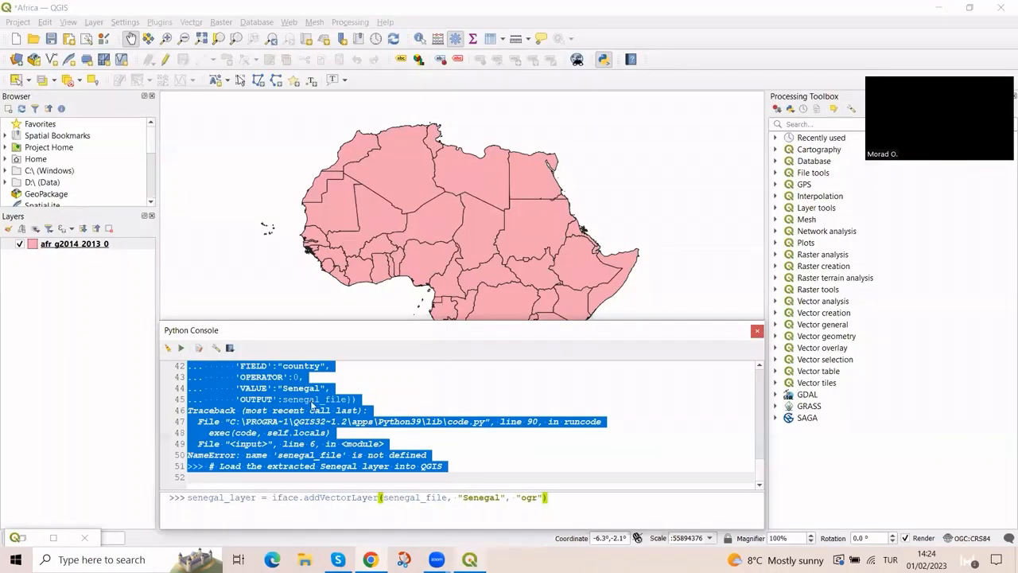
- Run the corrected raw-path script in a cleared console, adding the Africa layer, and close the console
click(169, 347)
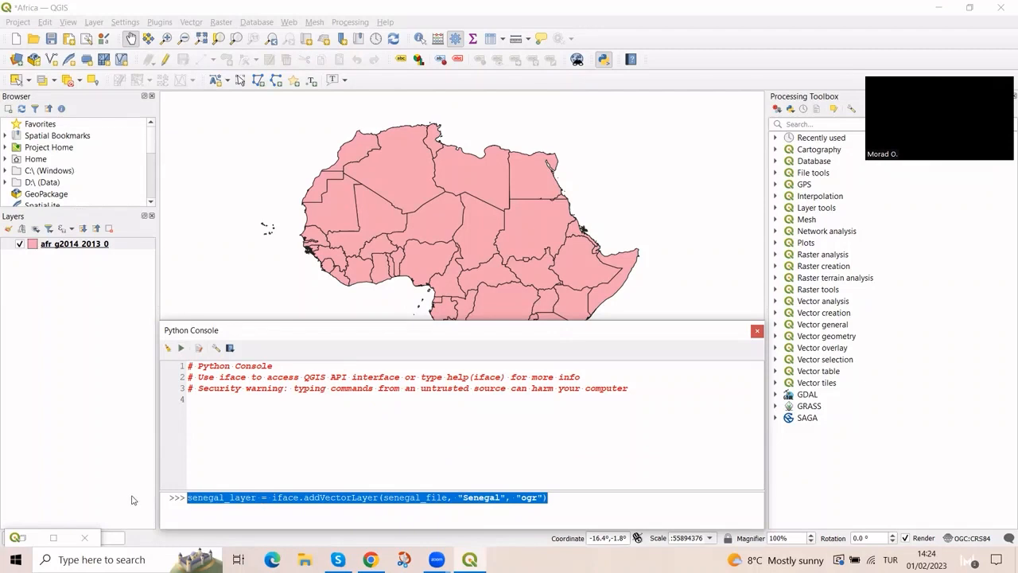
key(Return)
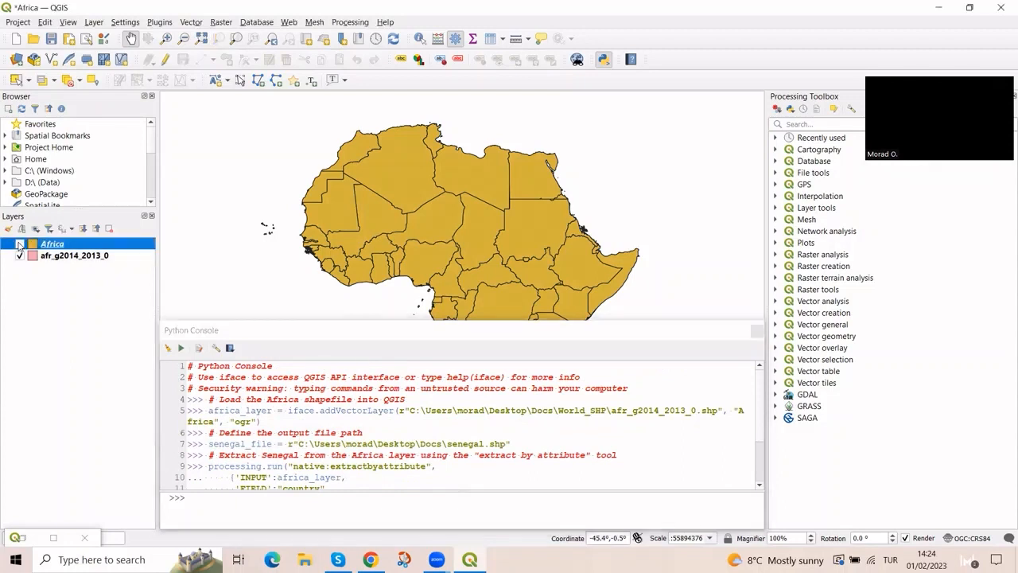
click(74, 254)
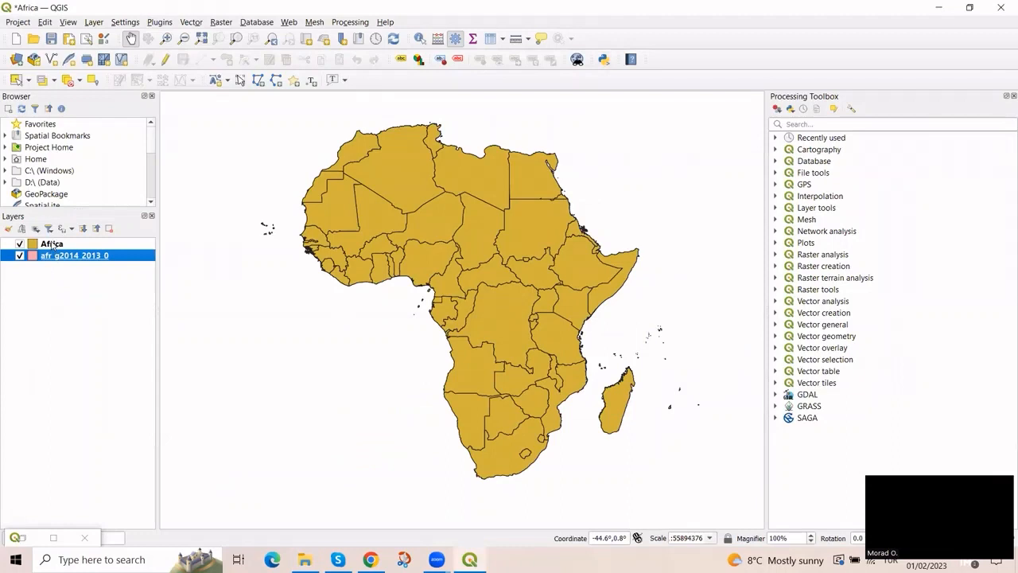
- Remove the duplicate Africa layer from the Layers panel
right_click(51, 243)
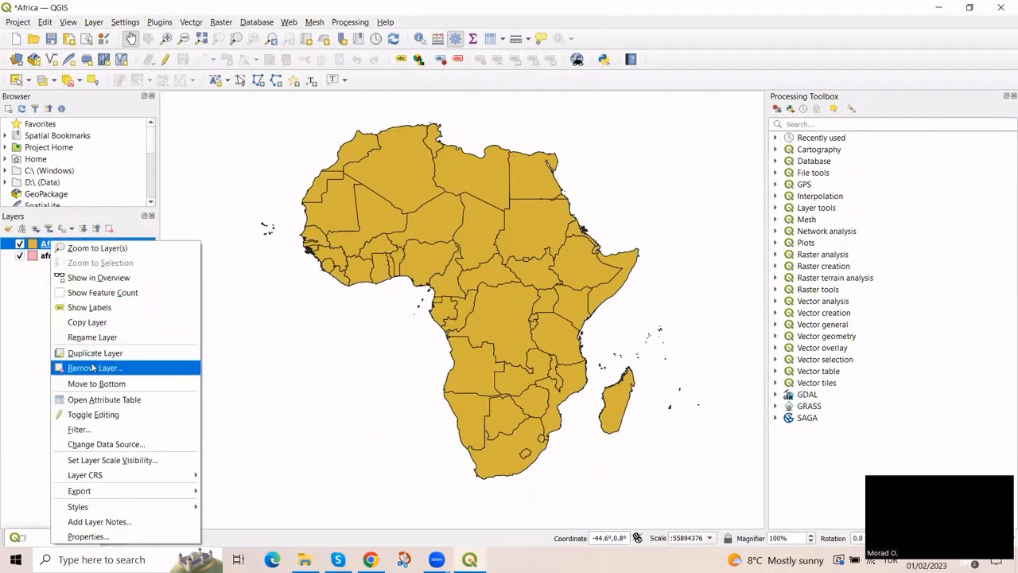
click(92, 368)
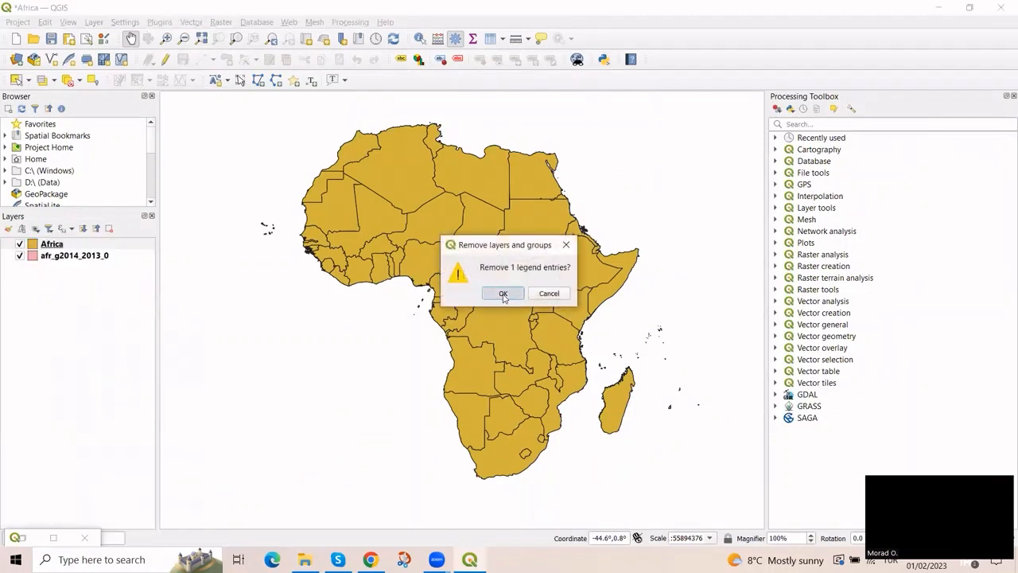
click(503, 293)
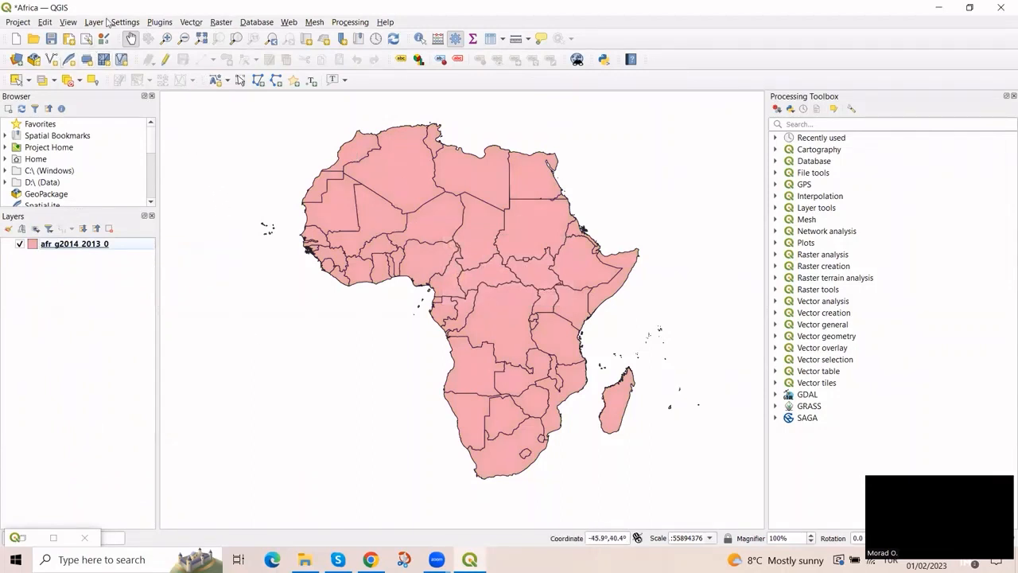
- Add senegal.shp as a vector layer so Senegal shows as its own green layer
click(94, 22)
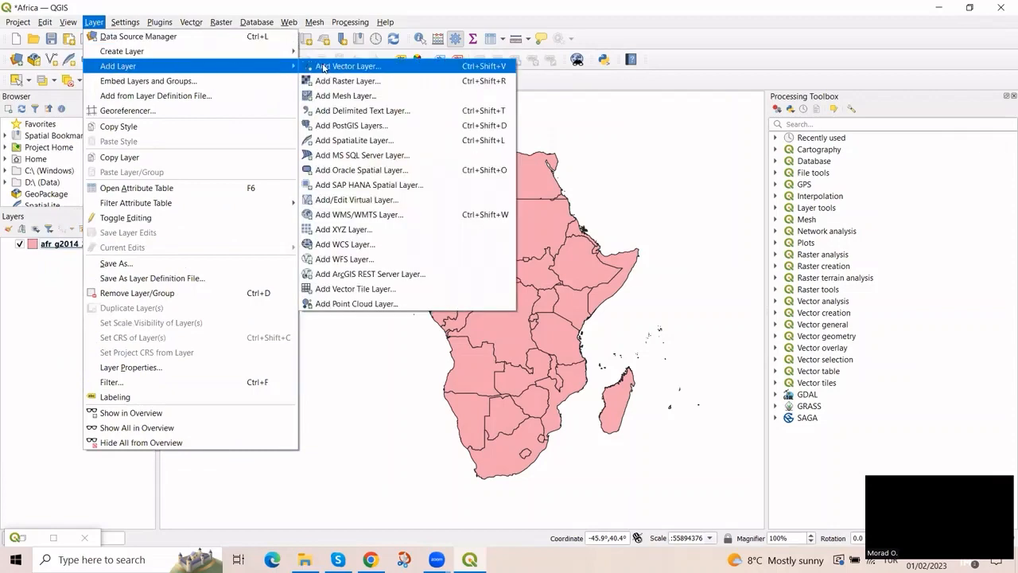
click(347, 67)
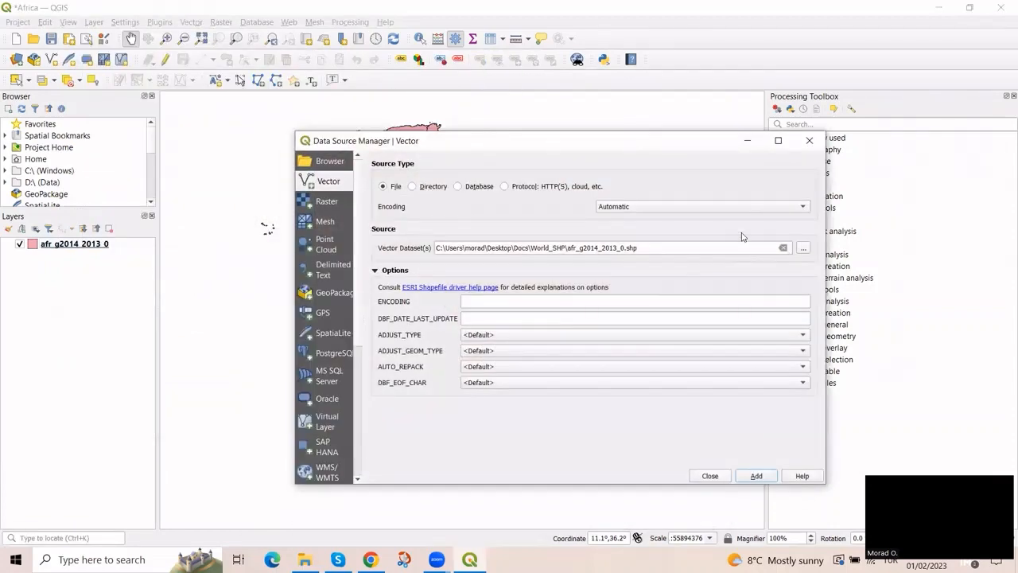
click(753, 475)
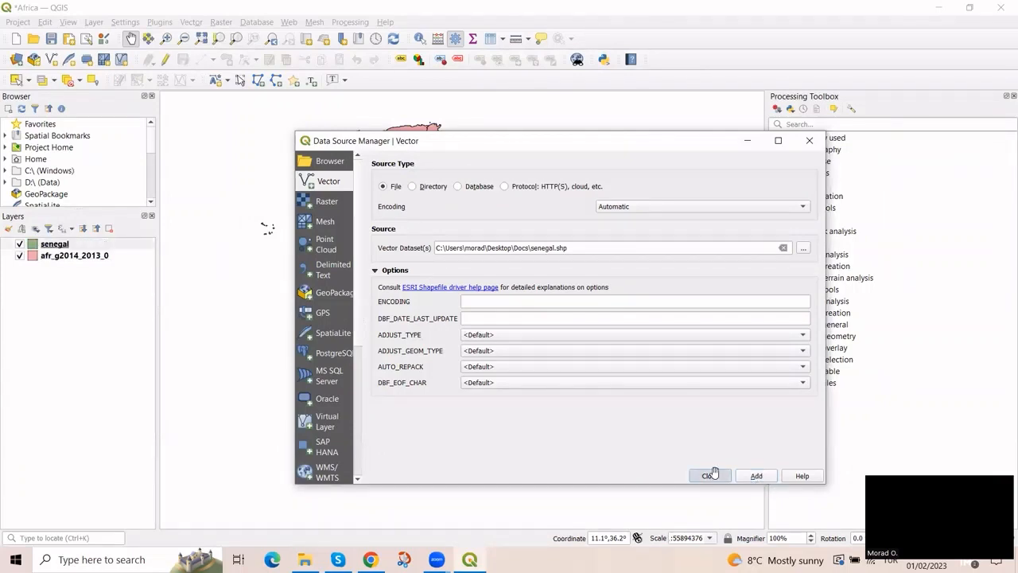
click(708, 474)
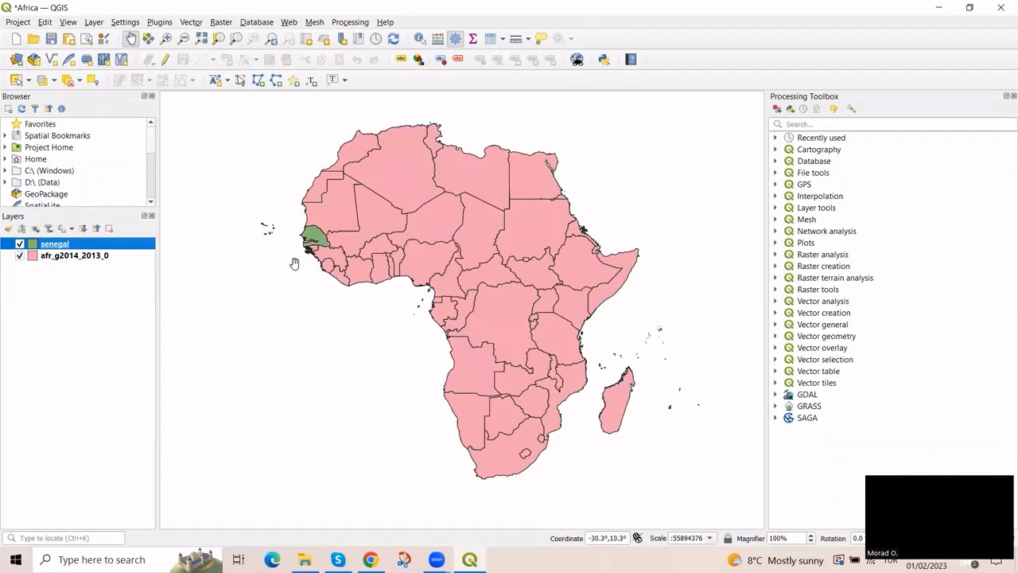
mouse_move(305, 275)
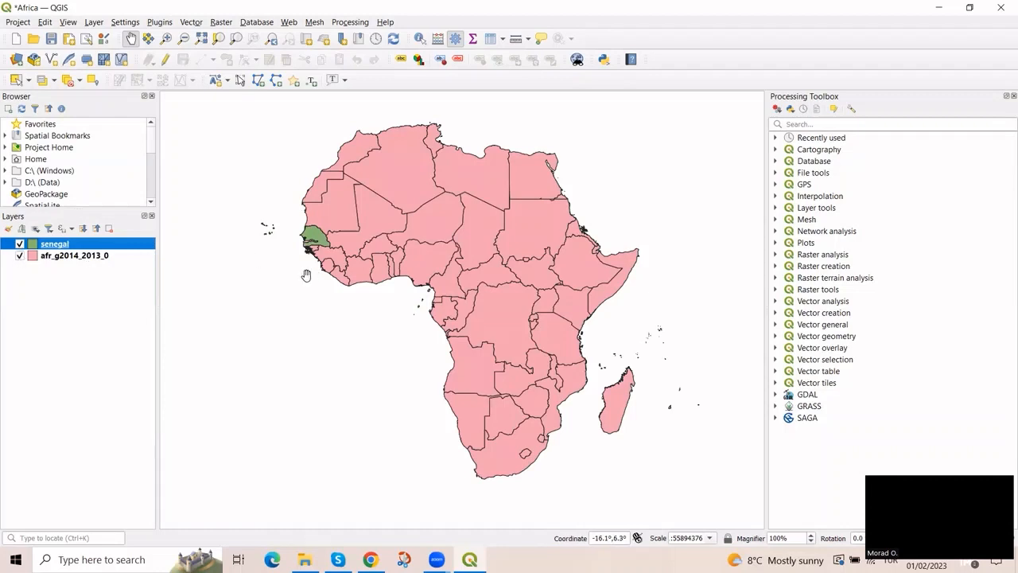